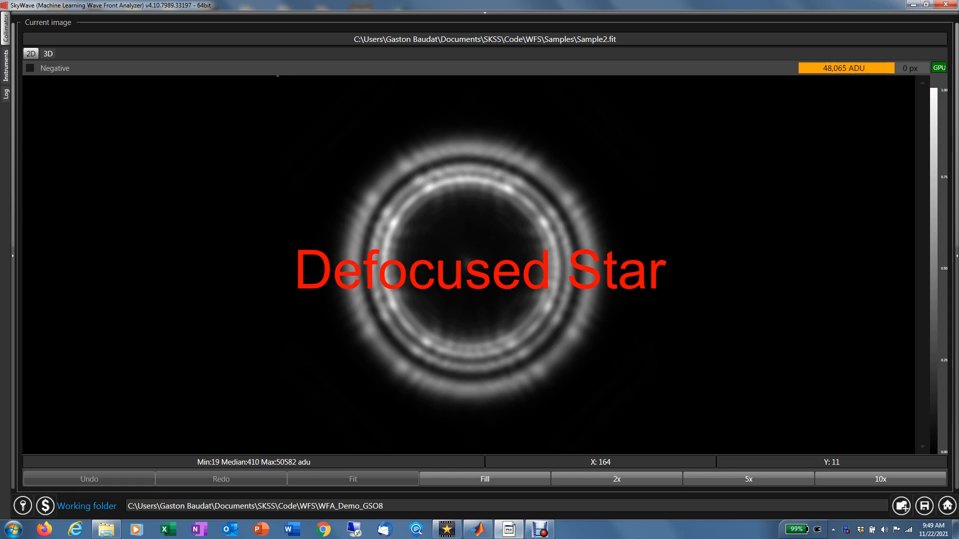
Show the Collimator display and exclude Spherical from the optical analysis, giving a FAIR 7.4 score.
left_click(48, 53)
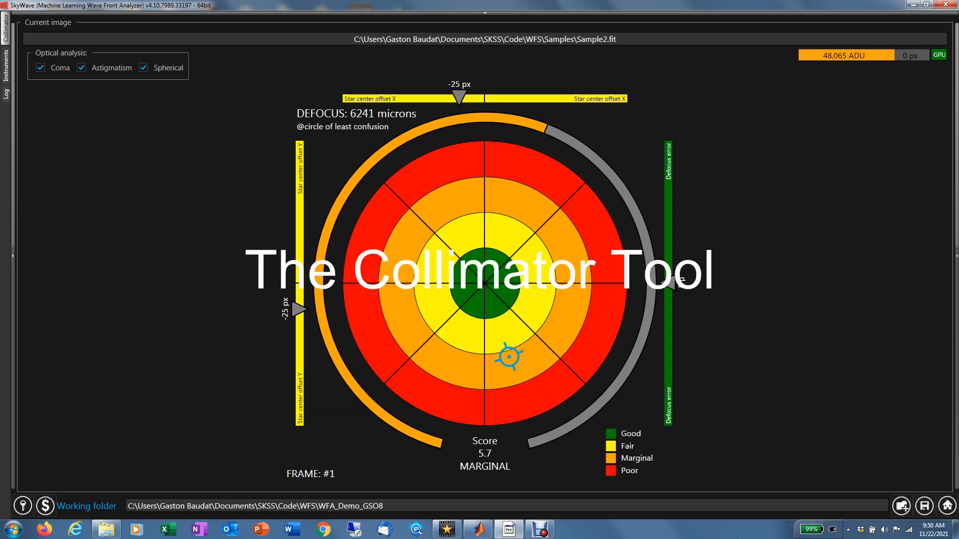
left_click(146, 68)
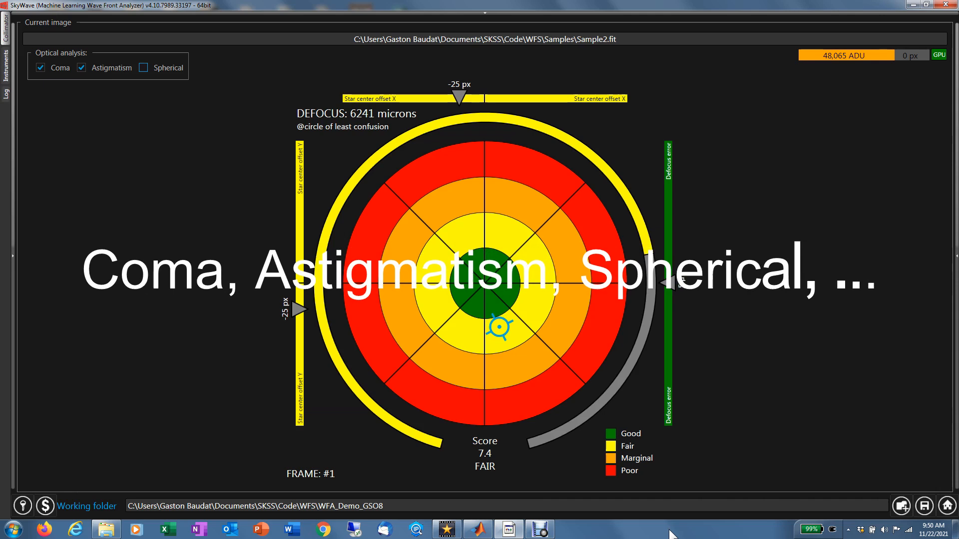
left_click(81, 68)
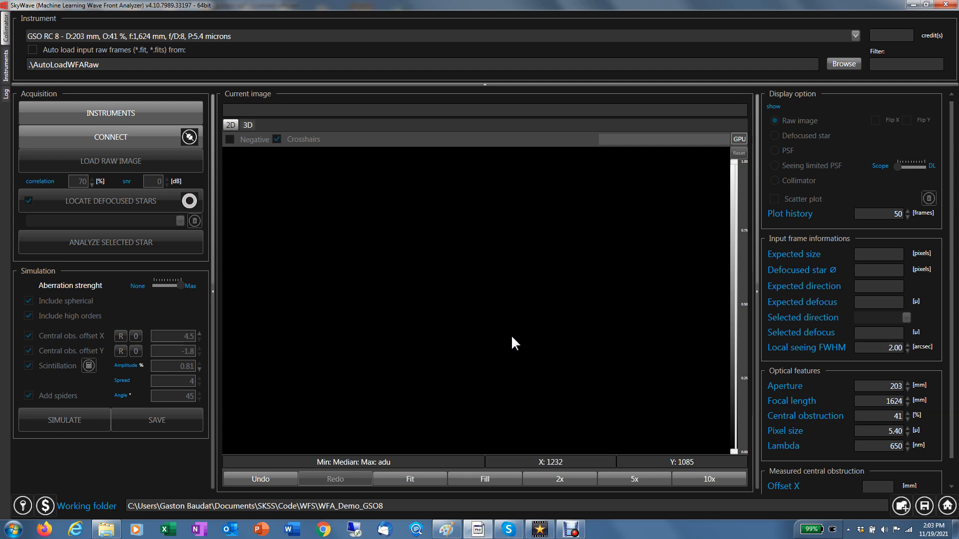
mouse_move(336, 283)
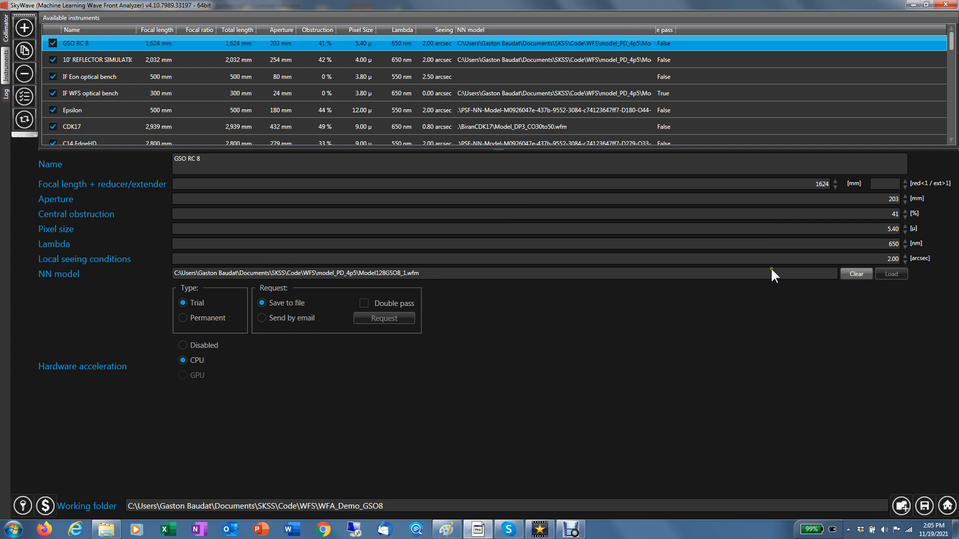
left_click(455, 272)
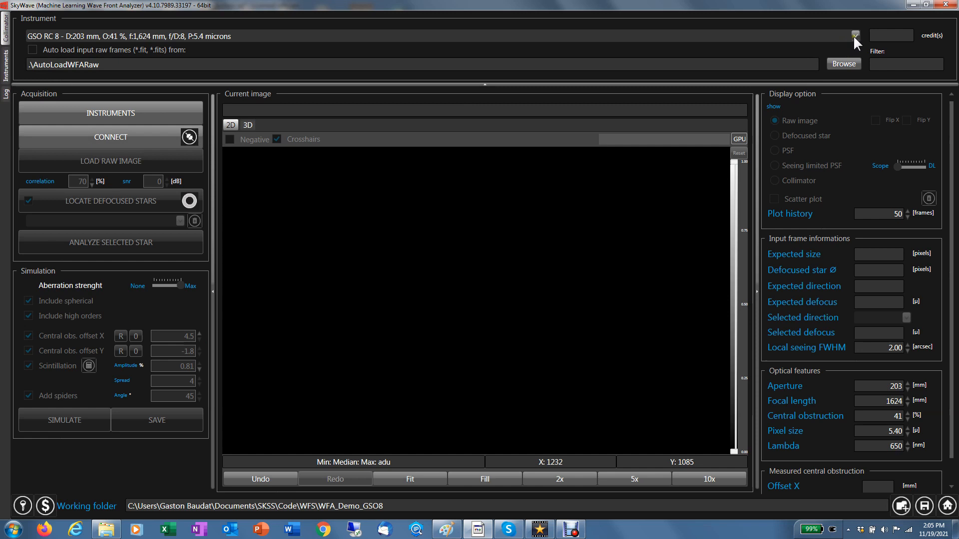
mouse_move(131, 145)
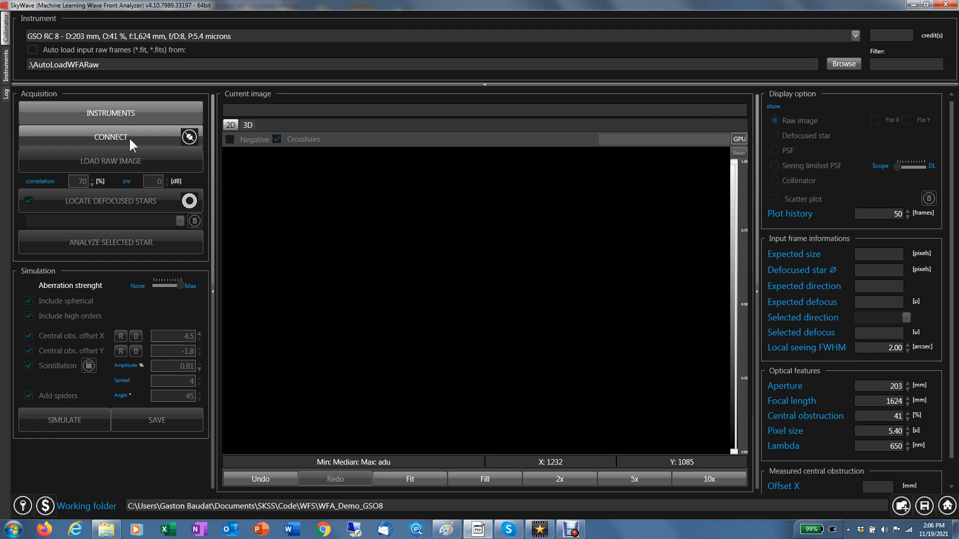
Connect to the GSO RC 8 via the Acquisition panel's CONNECT button.
left_click(110, 136)
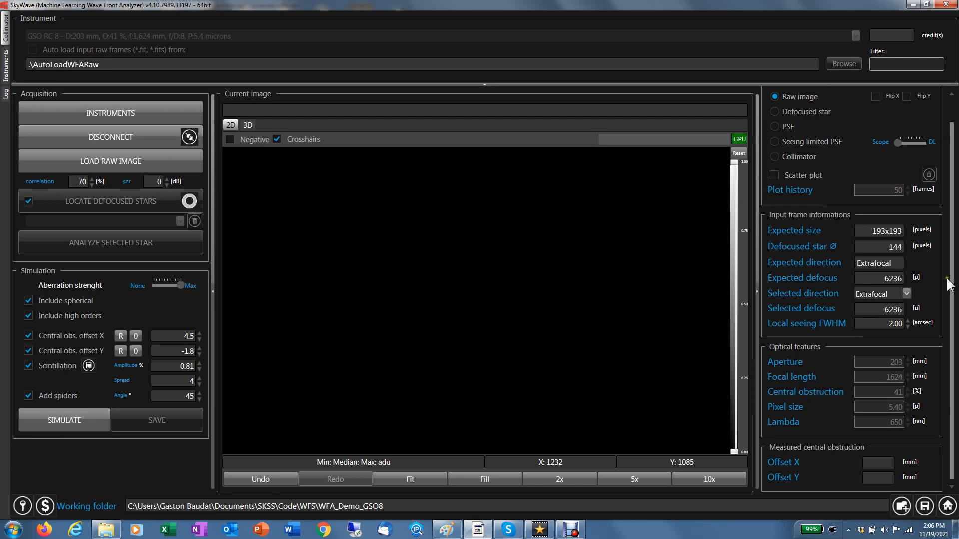
mouse_move(903, 408)
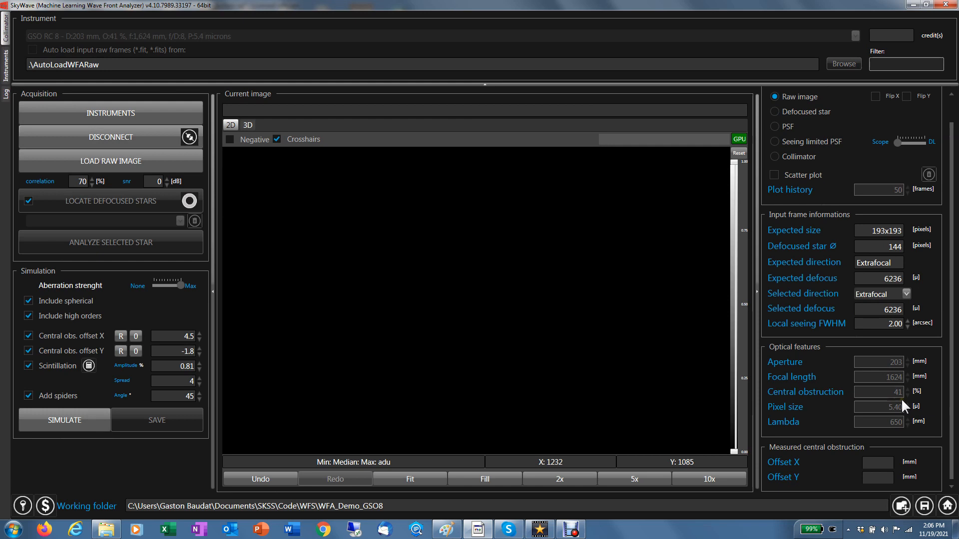
mouse_move(933, 428)
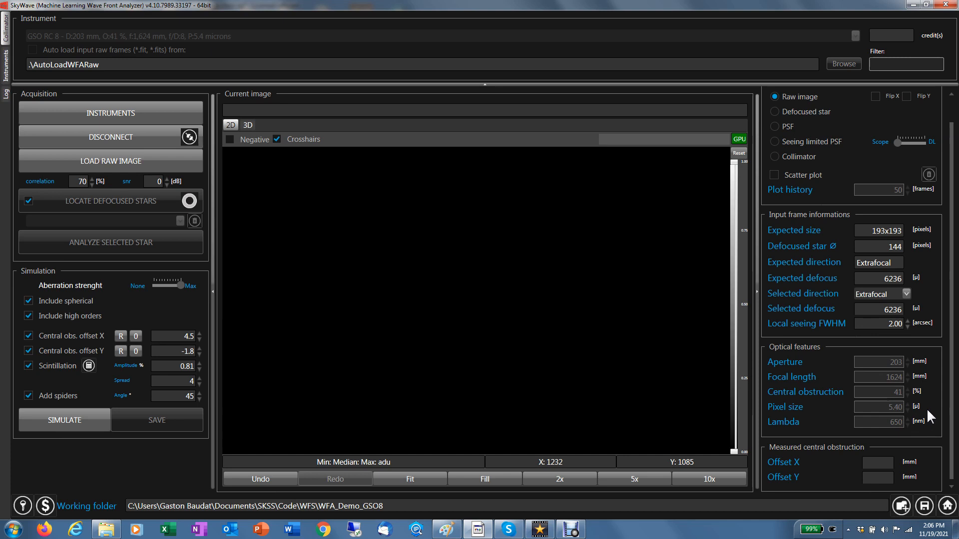
mouse_move(797, 230)
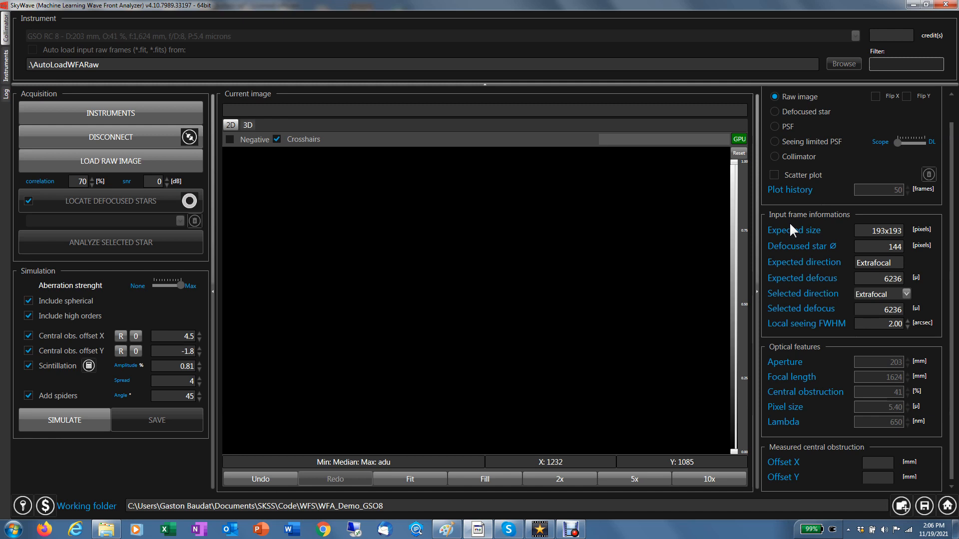
mouse_move(908, 235)
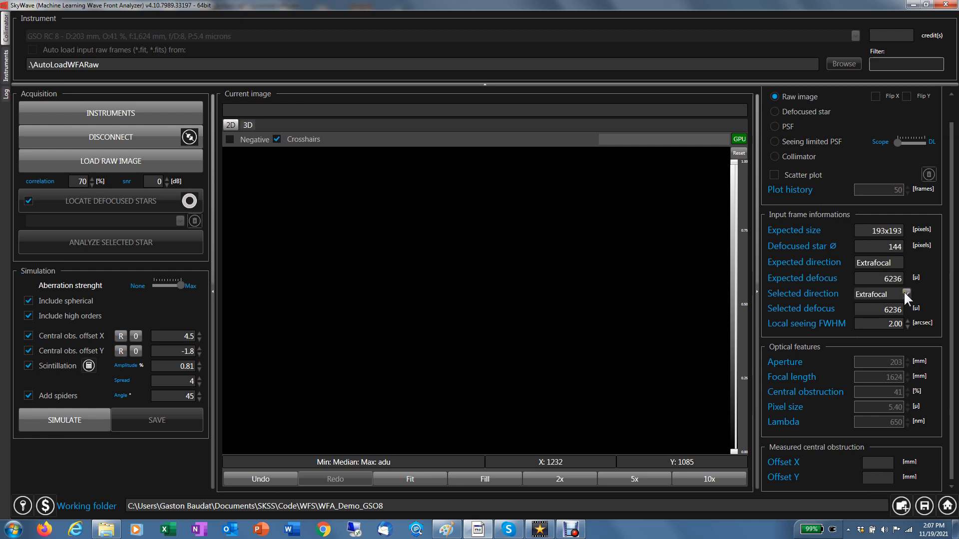
mouse_move(879, 324)
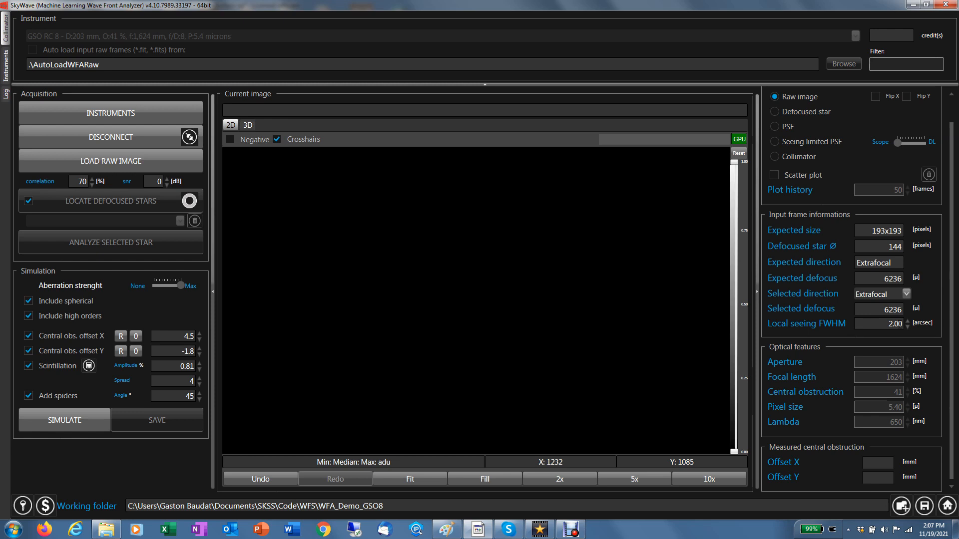
Load the Before_Collimation .fit raw frame so its defocused star is located.
left_click(110, 161)
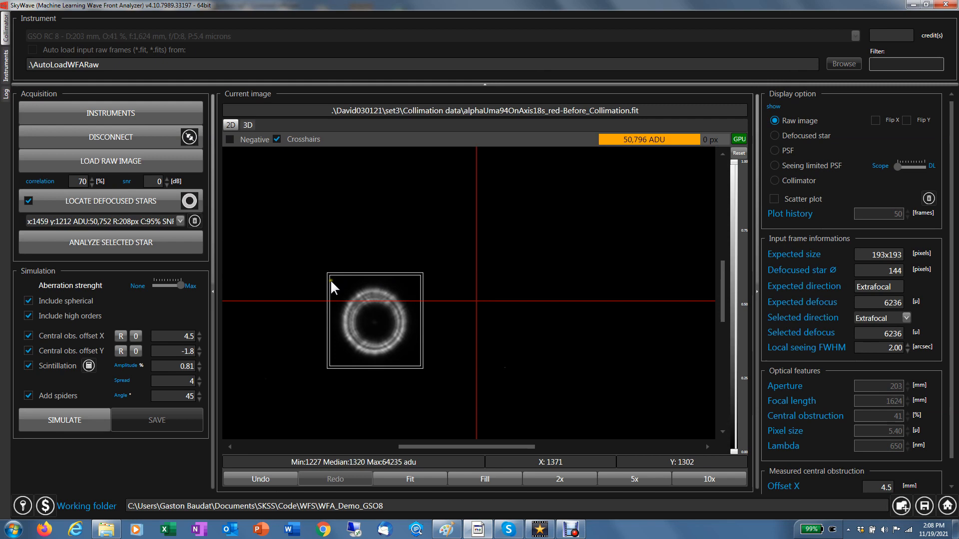
mouse_move(475, 310)
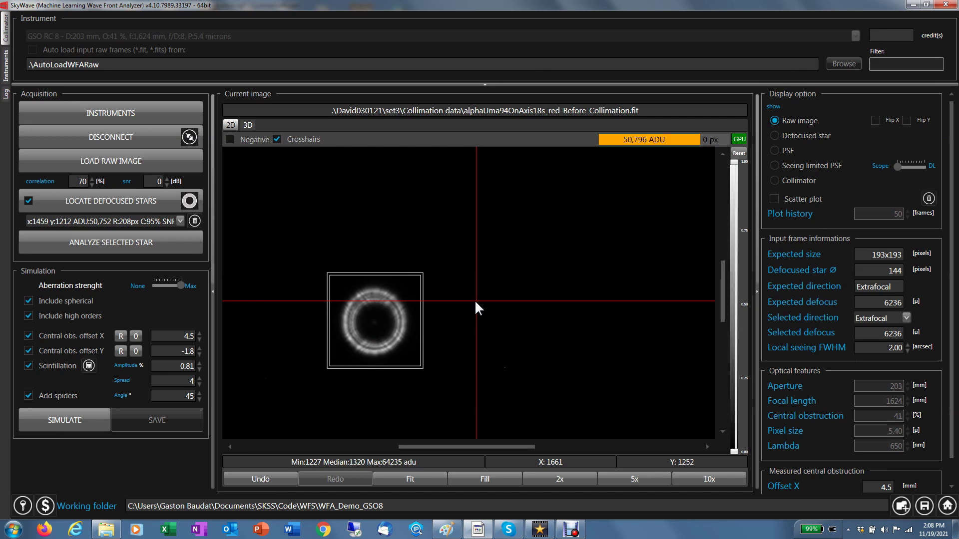
Centre the boxed star in the Current image view and analyze it on the collimator target.
left_click(180, 221)
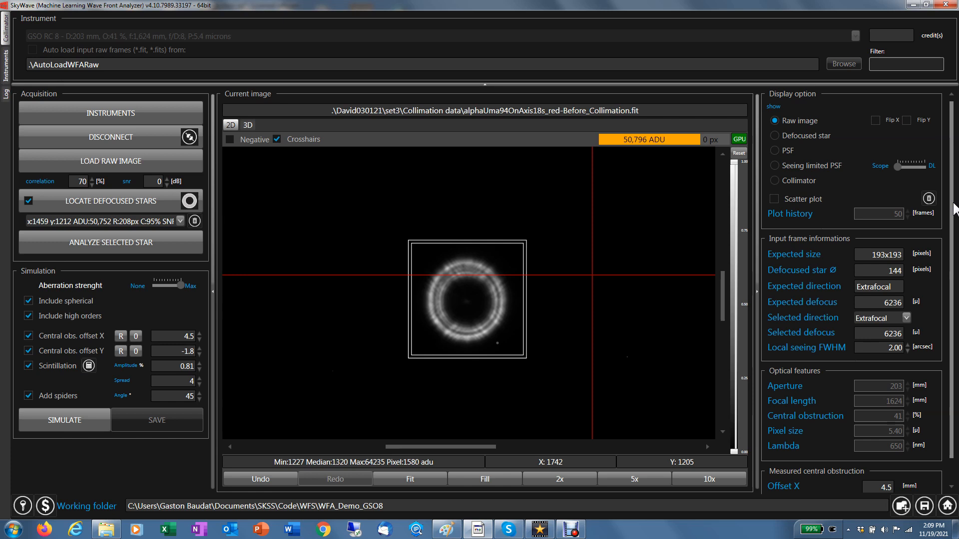
left_click(774, 180)
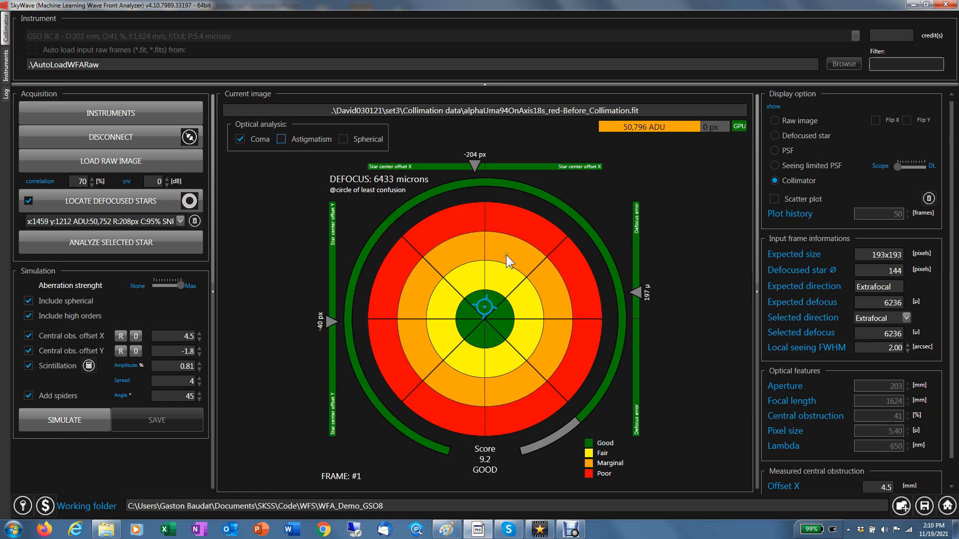
mouse_move(297, 190)
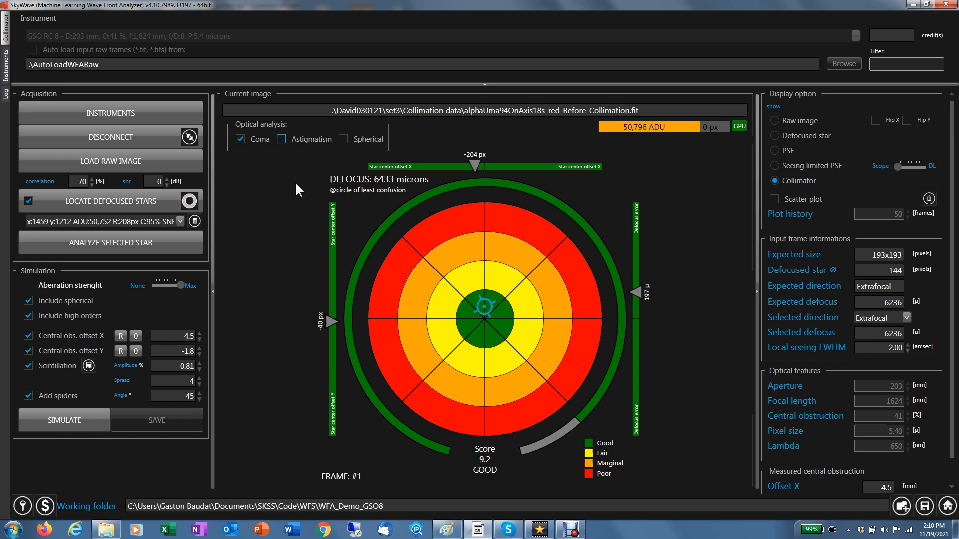
mouse_move(249, 165)
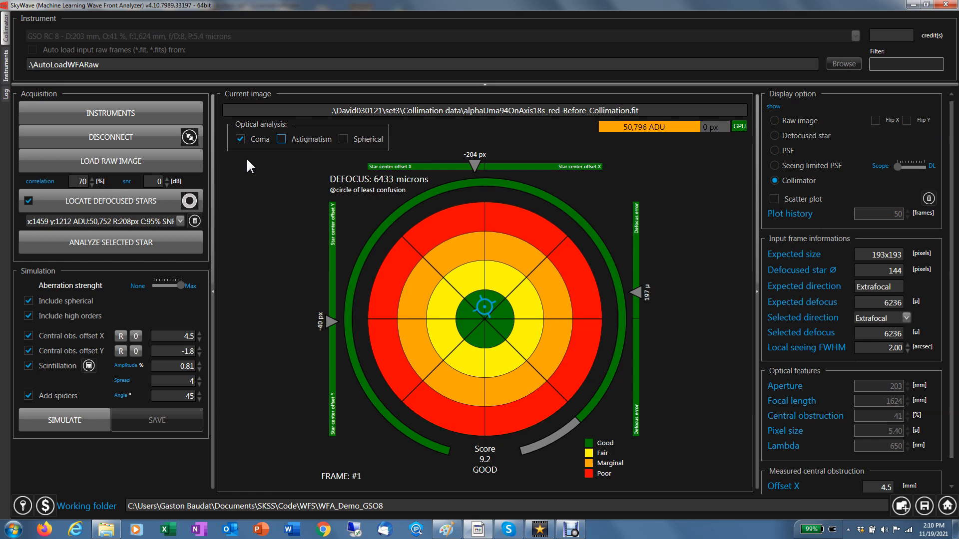
mouse_move(281, 226)
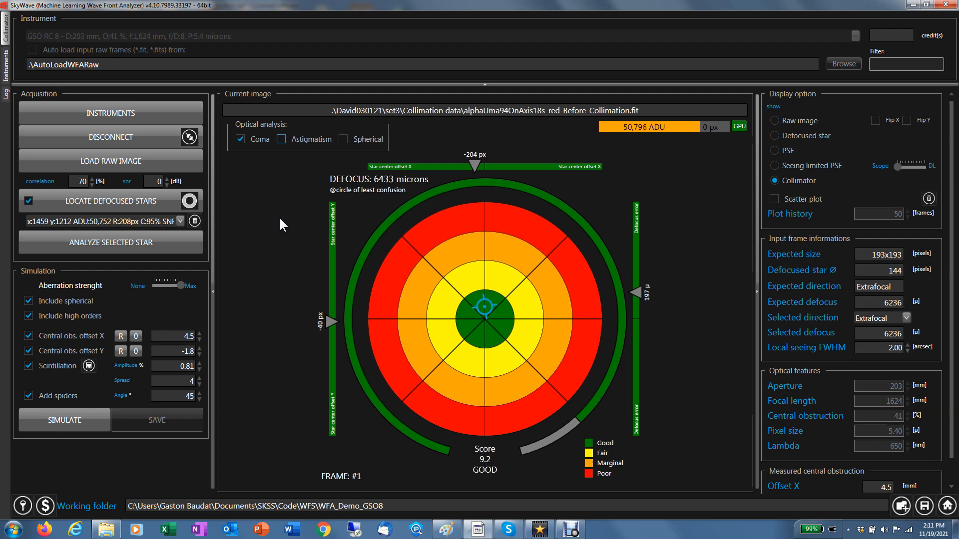
Select the Defocused star display to see the Alpha UMa double ring.
left_click(773, 136)
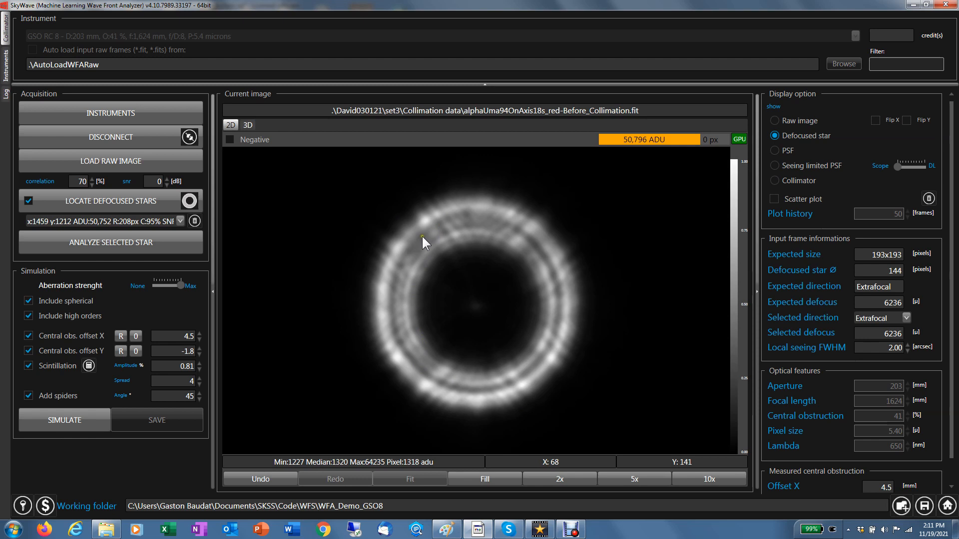
mouse_move(475, 369)
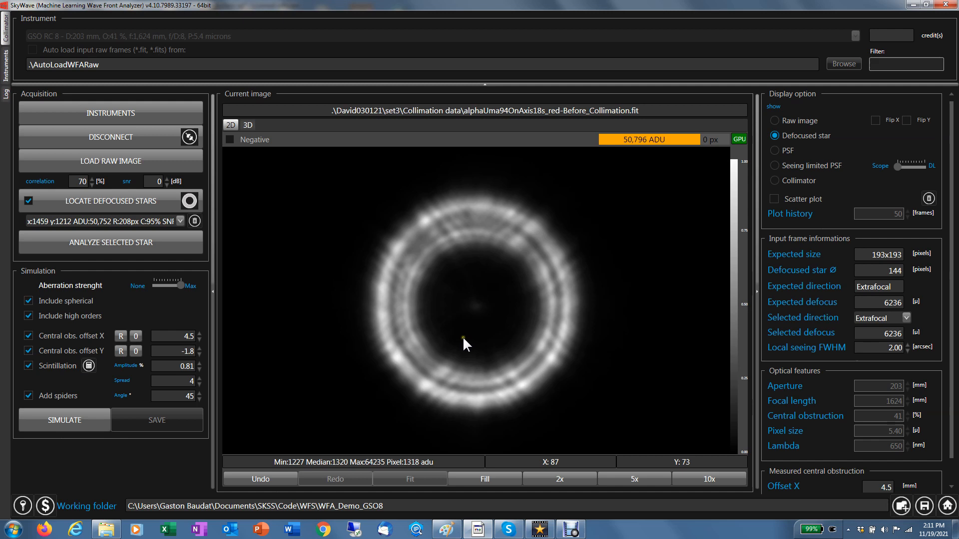
mouse_move(466, 345)
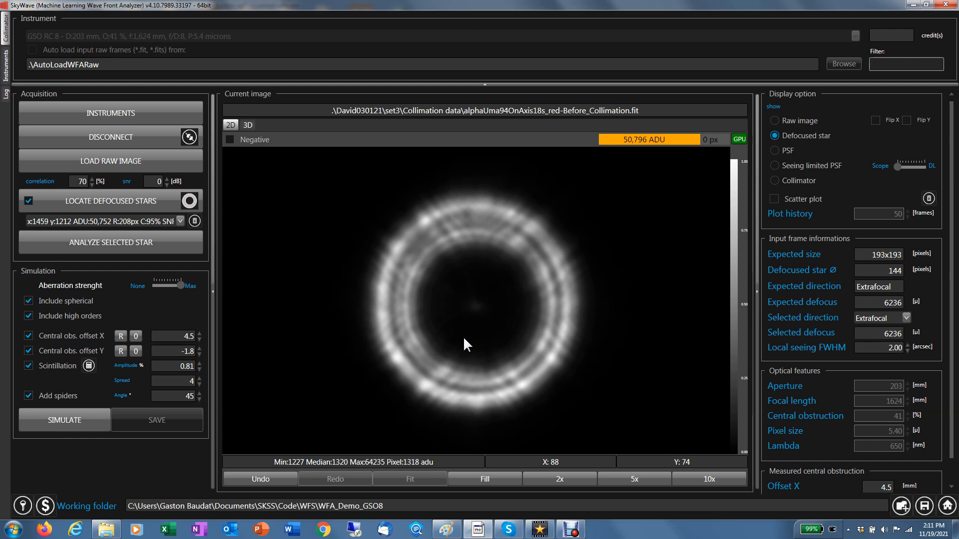
mouse_move(551, 308)
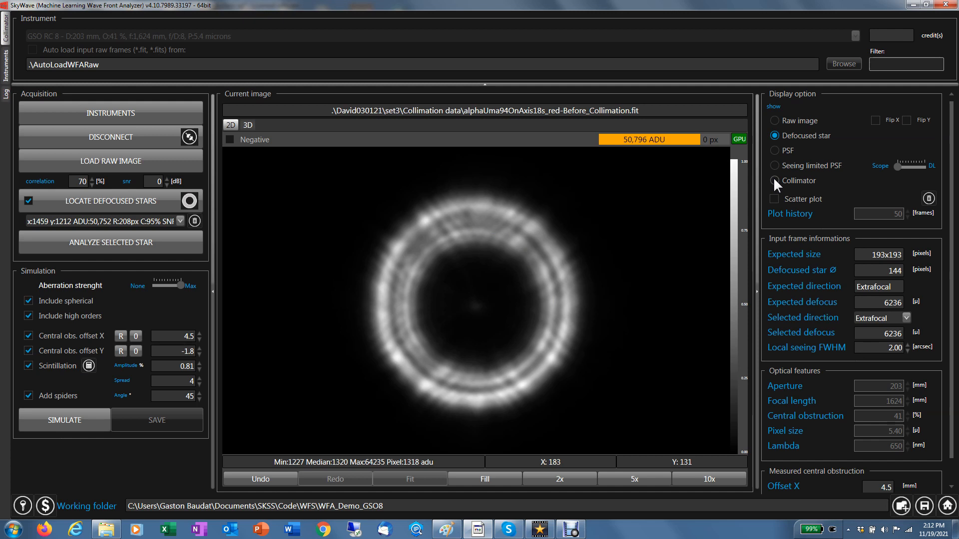
View the star's four-lobed PSF, then its seeing-limited PSF.
left_click(774, 150)
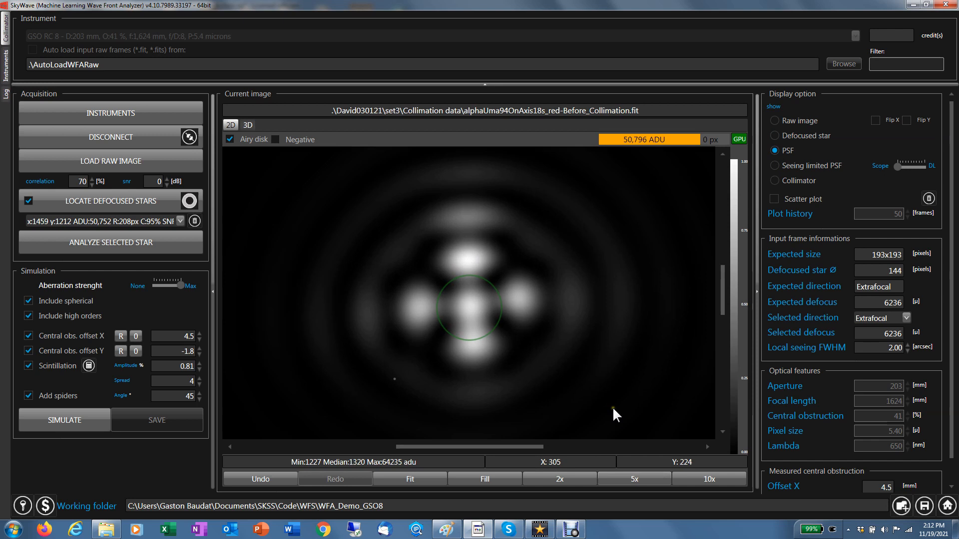
mouse_move(628, 412)
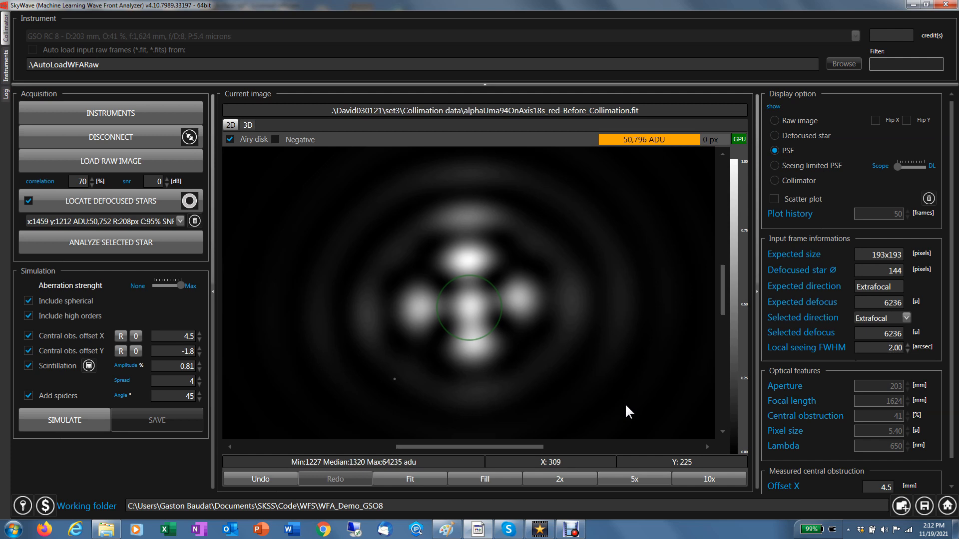
mouse_move(470, 286)
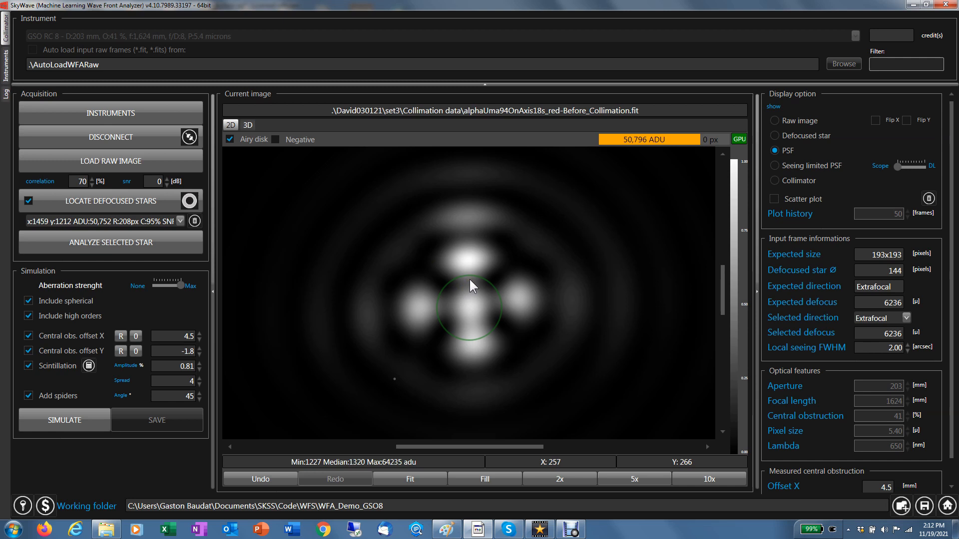
mouse_move(473, 314)
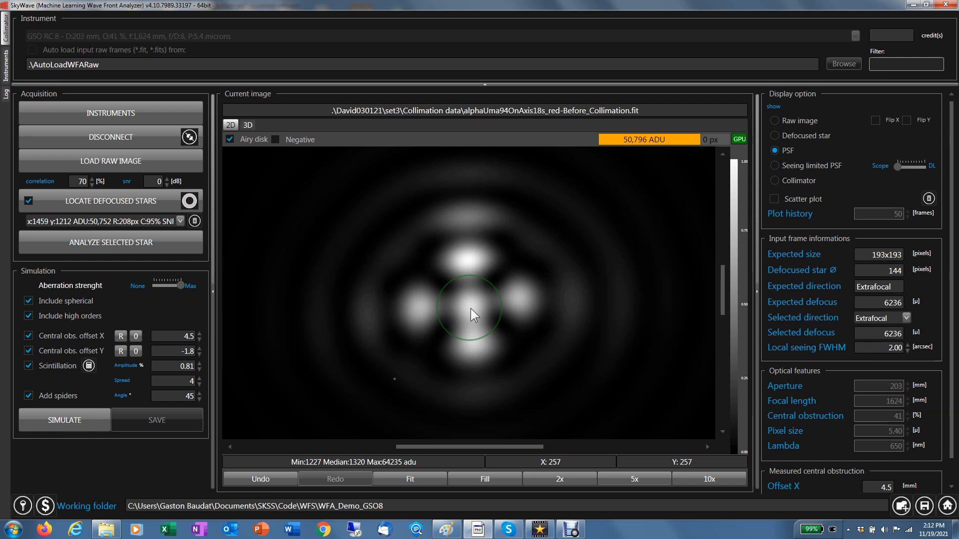
mouse_move(497, 306)
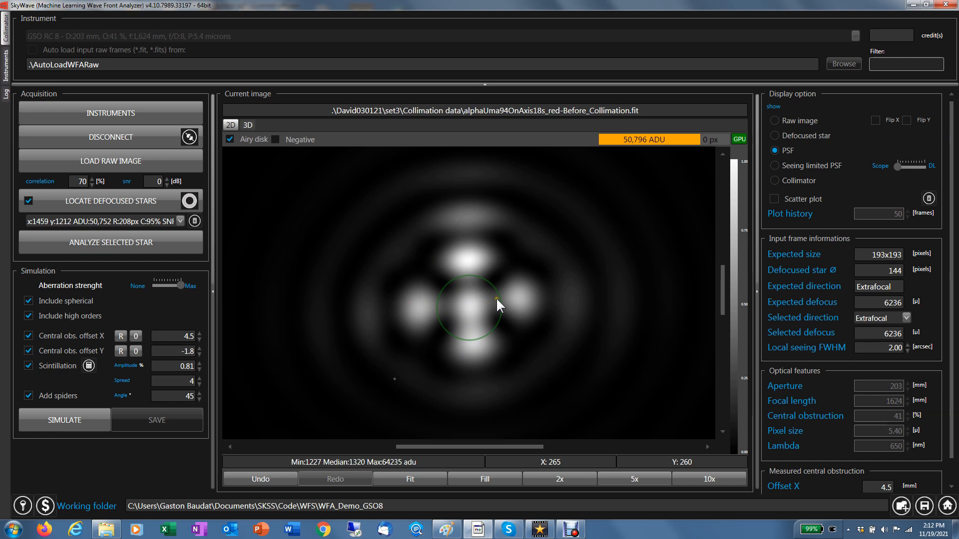
mouse_move(474, 348)
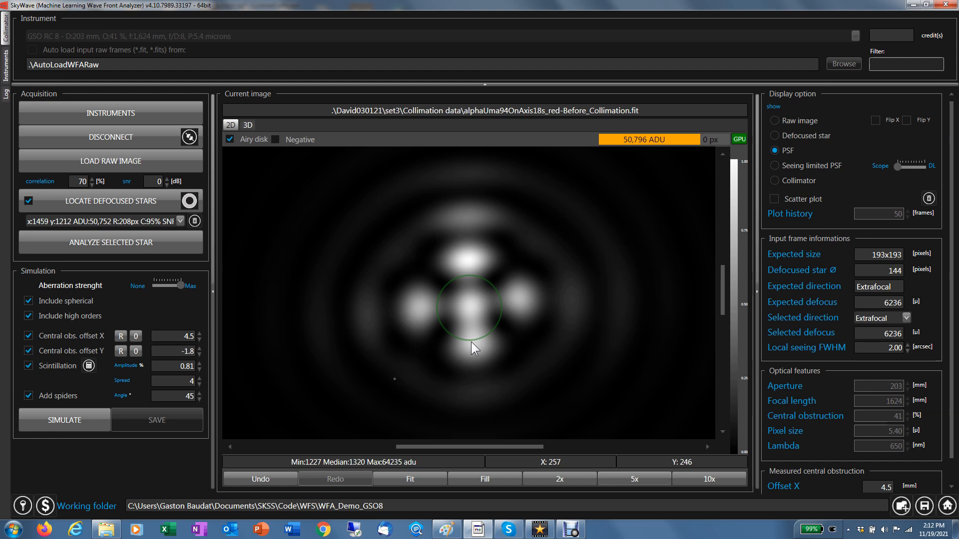
mouse_move(402, 366)
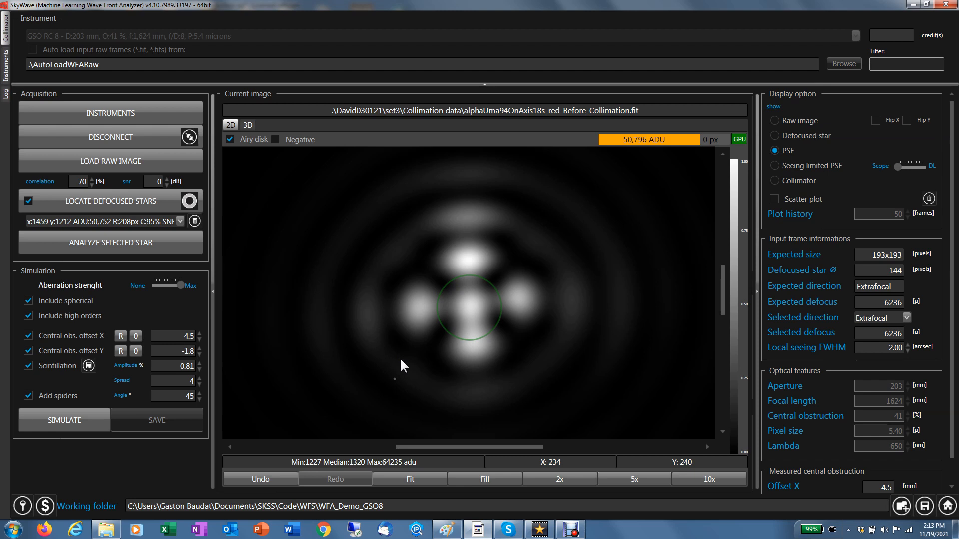
mouse_move(443, 350)
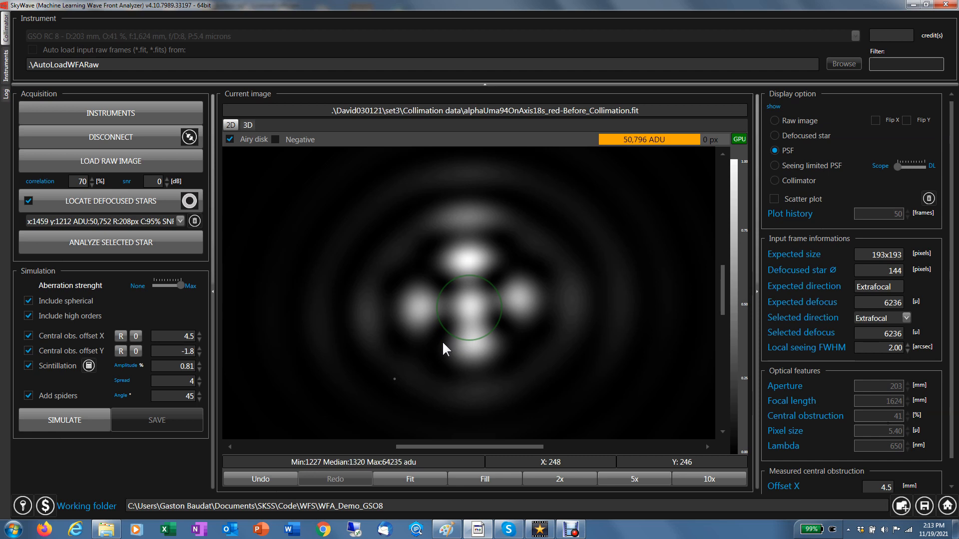
mouse_move(572, 269)
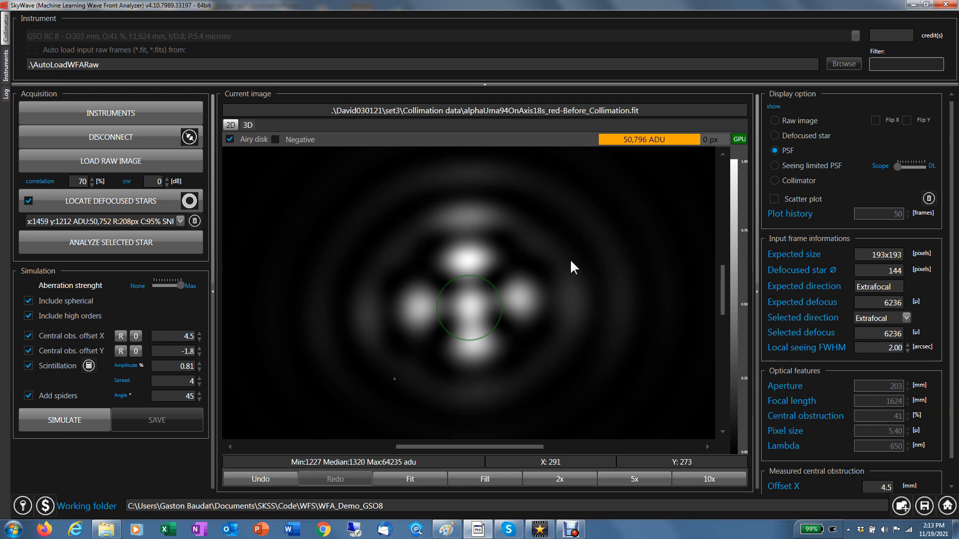
left_click(772, 166)
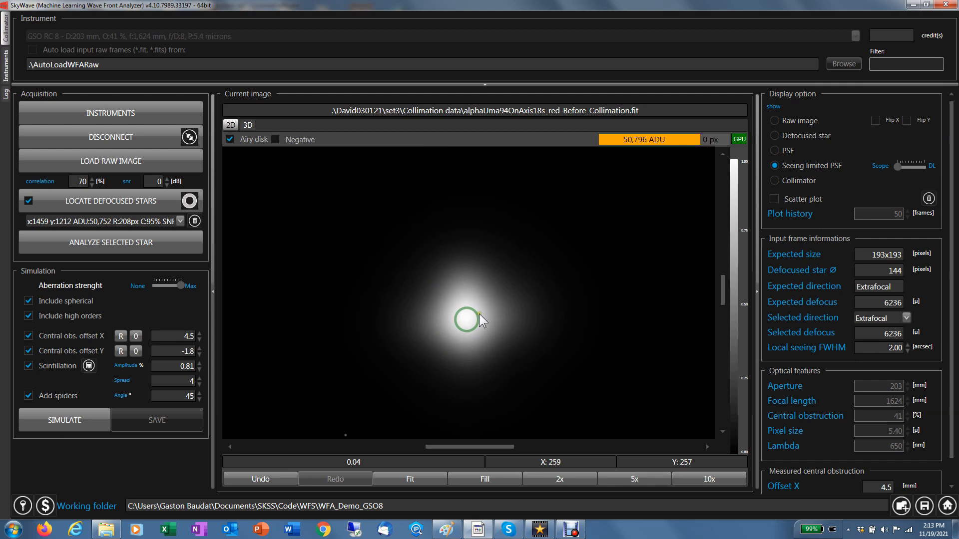
mouse_move(483, 264)
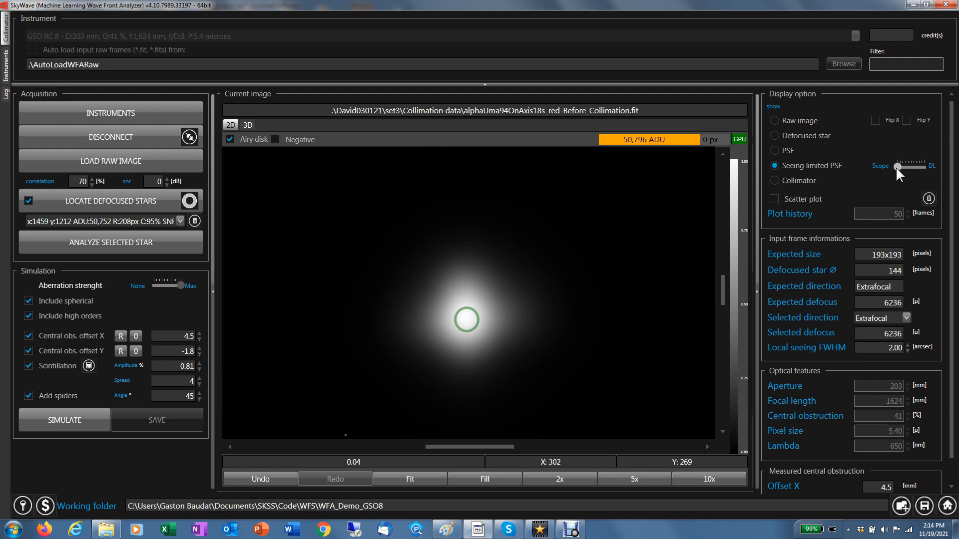
Drag the Scope–DL slider to DL, then return to the Collimator scoring target.
left_click_drag(896, 167, 920, 167)
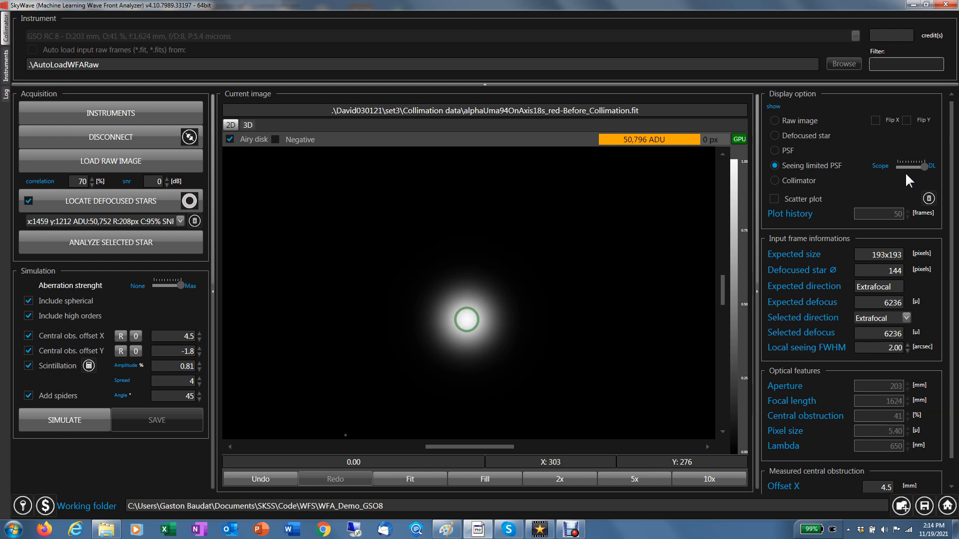
left_click(775, 180)
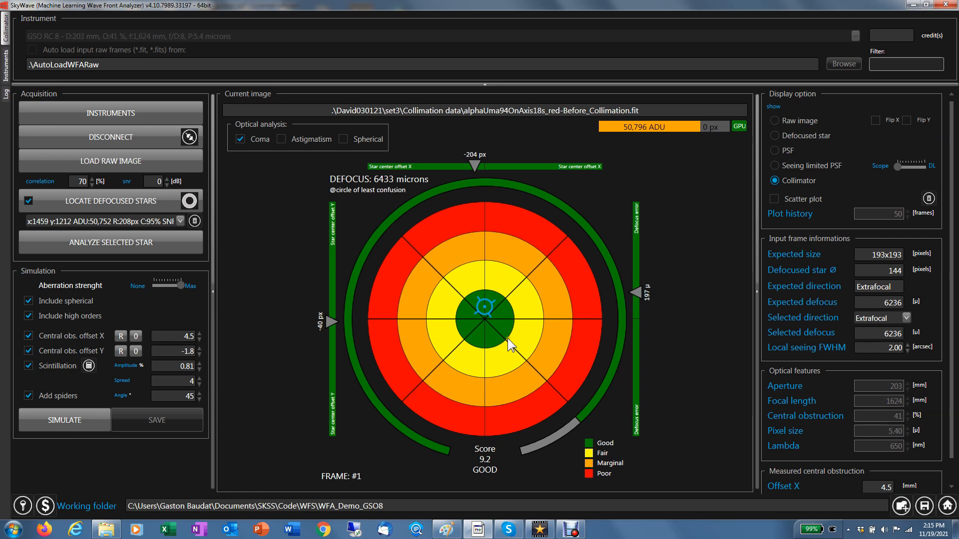
mouse_move(497, 335)
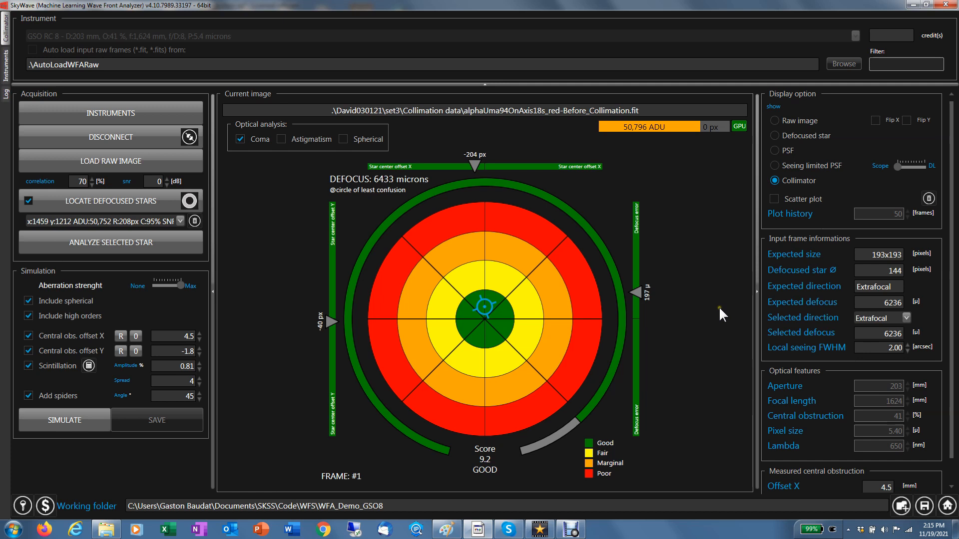
Tick Astigmatism under Optical analysis, dropping the score to 7.3 FAIR.
left_click(282, 139)
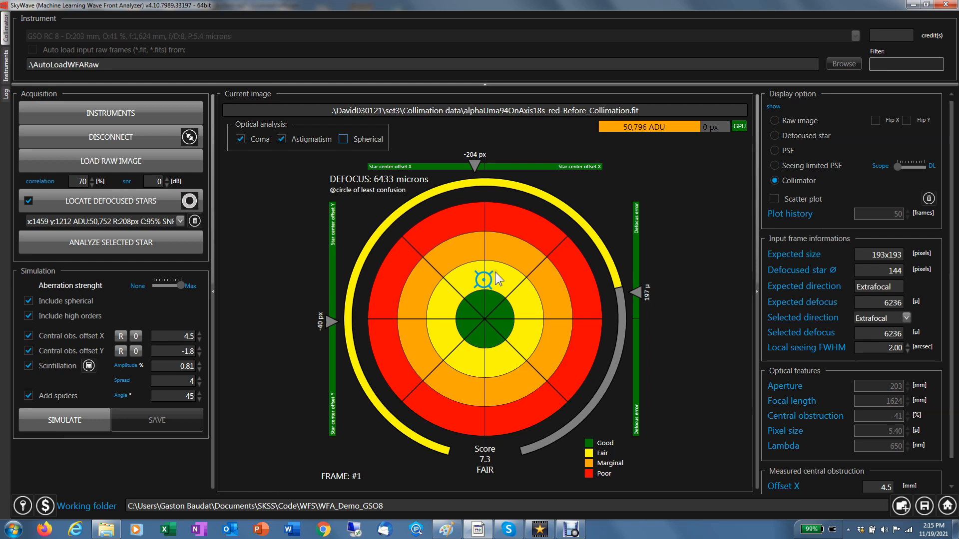
mouse_move(305, 276)
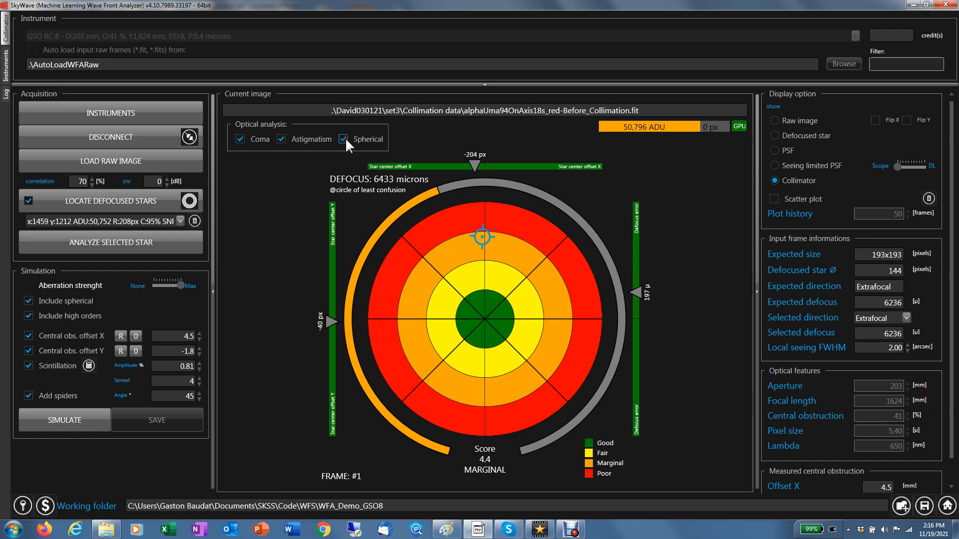
left_click(344, 139)
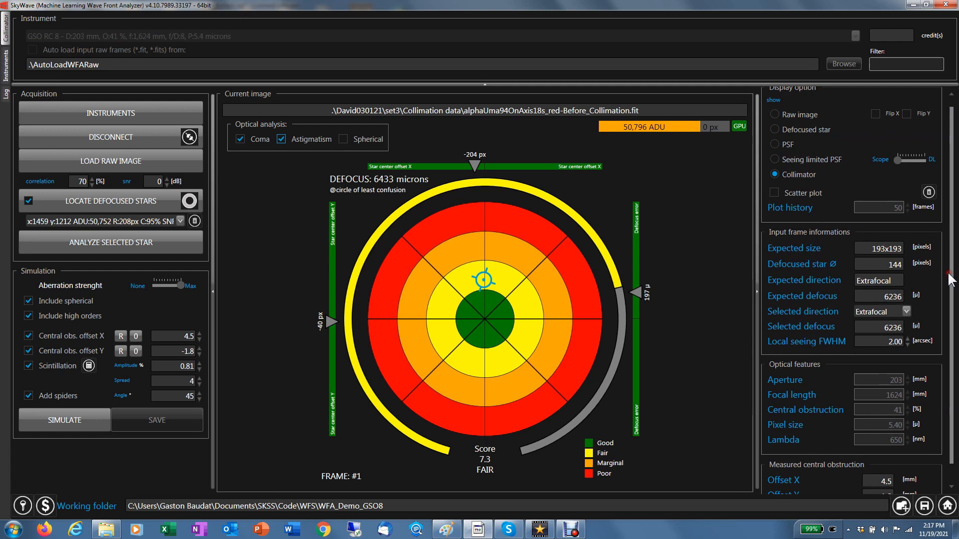
left_click(774, 193)
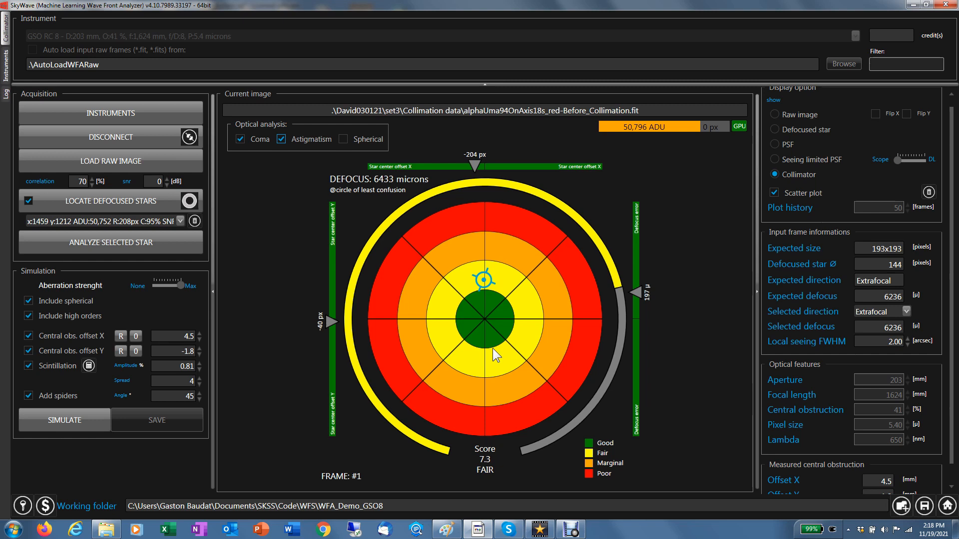
Load the SKWCollimated.fit frame, which scores 9.9 GOOD at 6203-micron defocus.
left_click(110, 160)
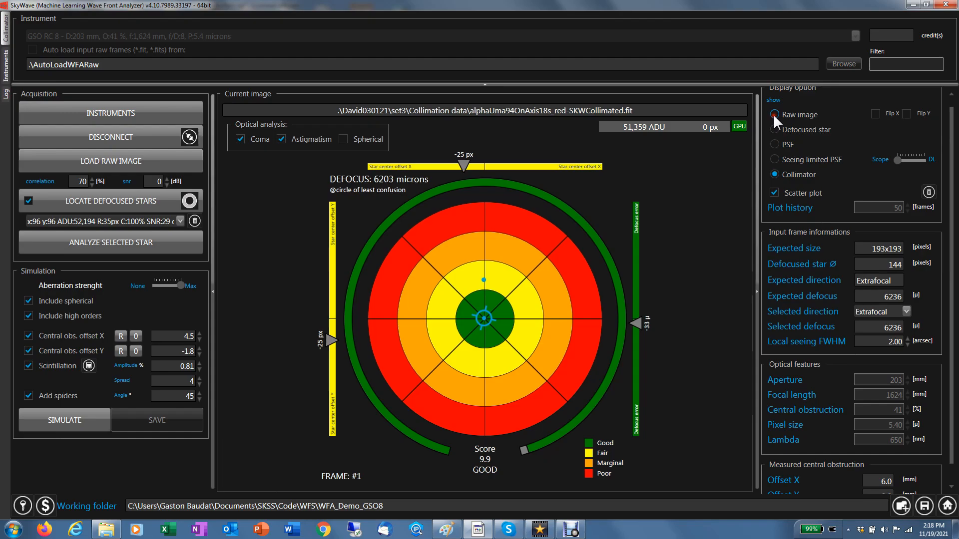
View the collimated star's raw image, defocused star and then its PSF.
left_click(774, 114)
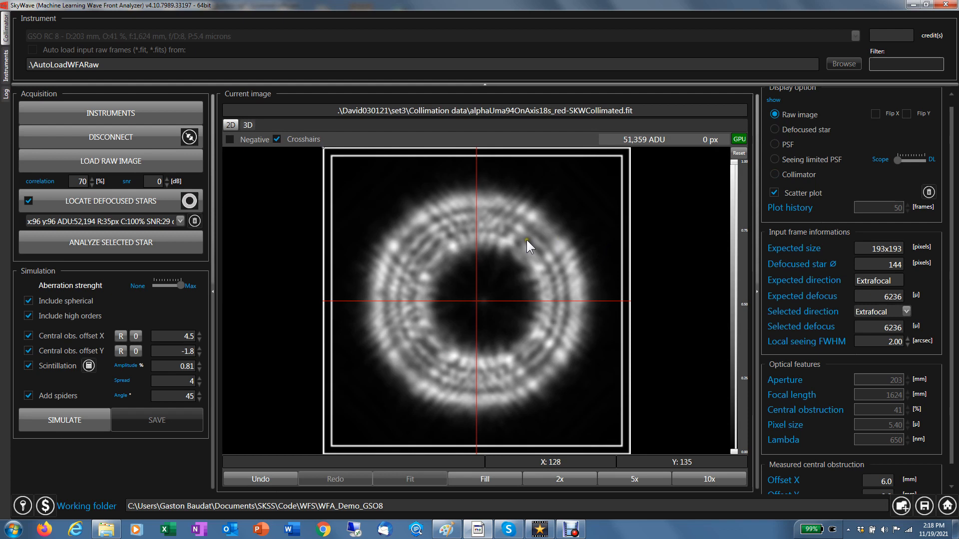
mouse_move(454, 288)
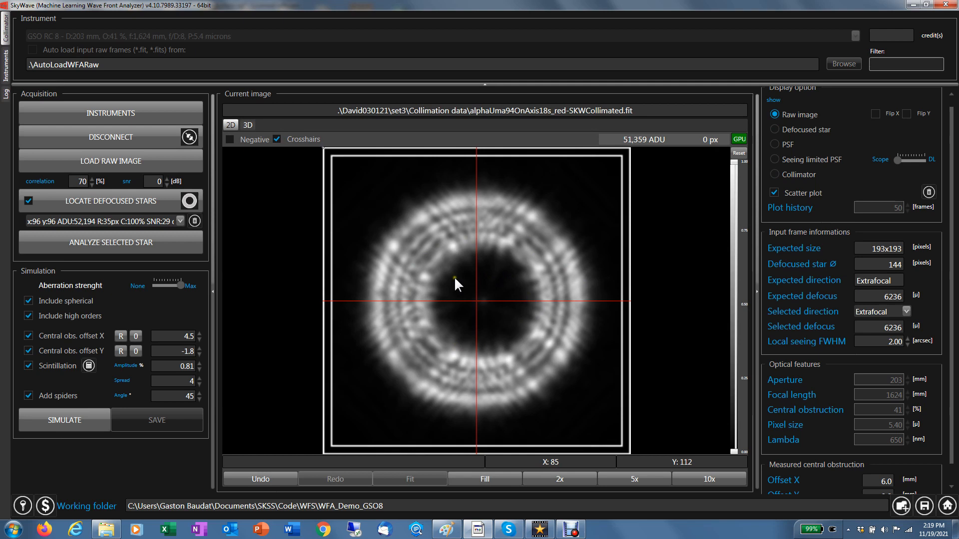
left_click(774, 129)
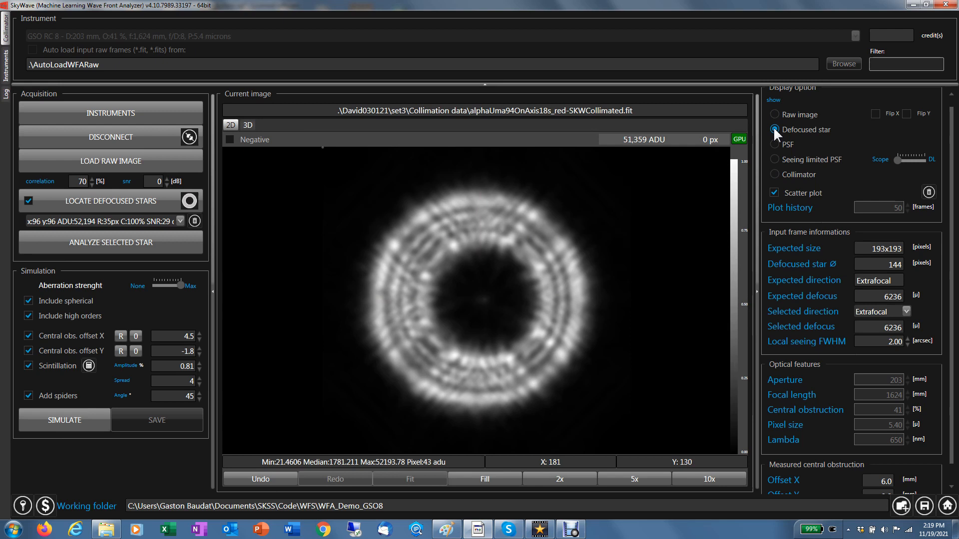
left_click(774, 144)
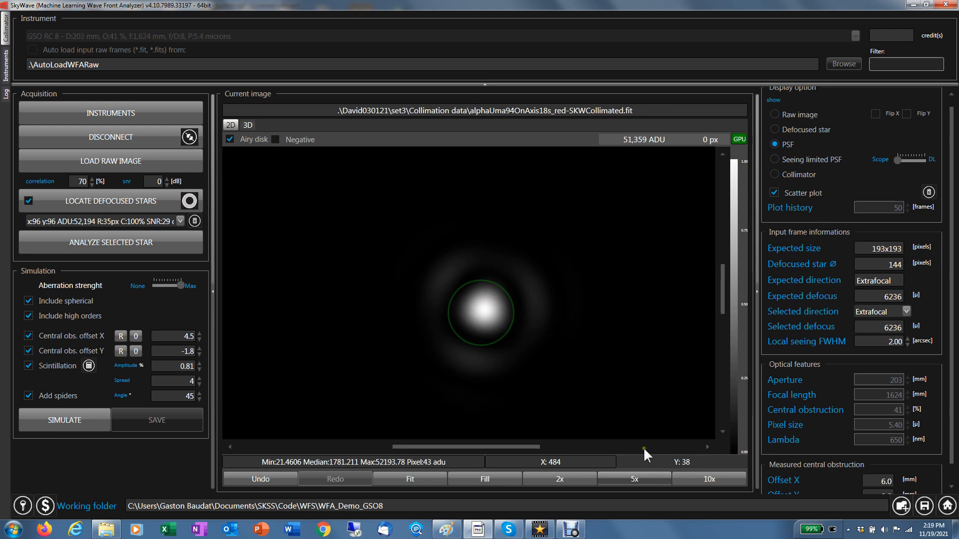
mouse_move(459, 357)
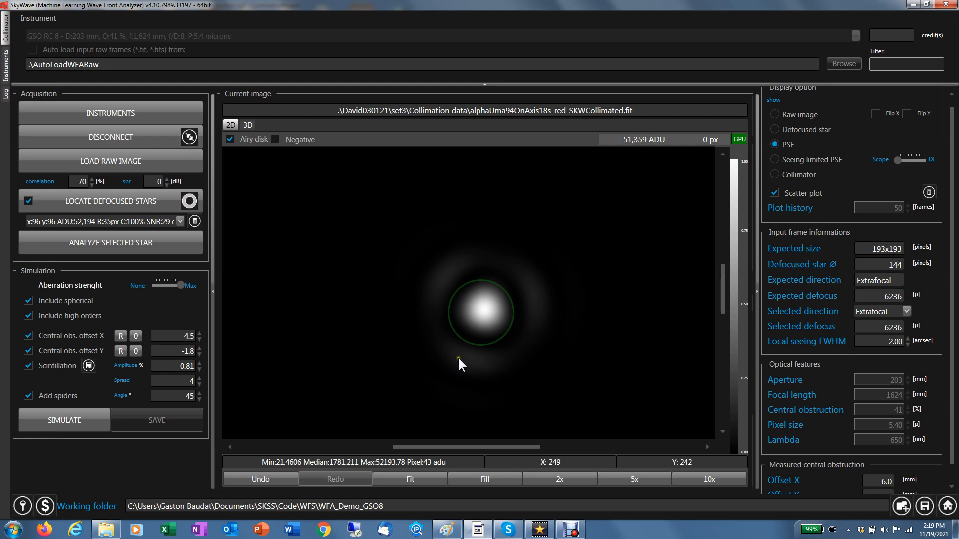
mouse_move(463, 363)
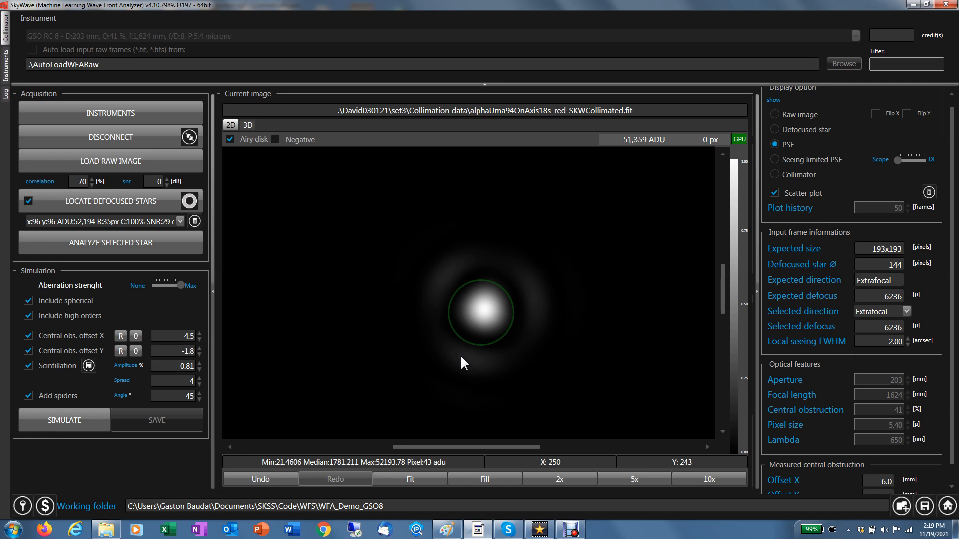
mouse_move(480, 348)
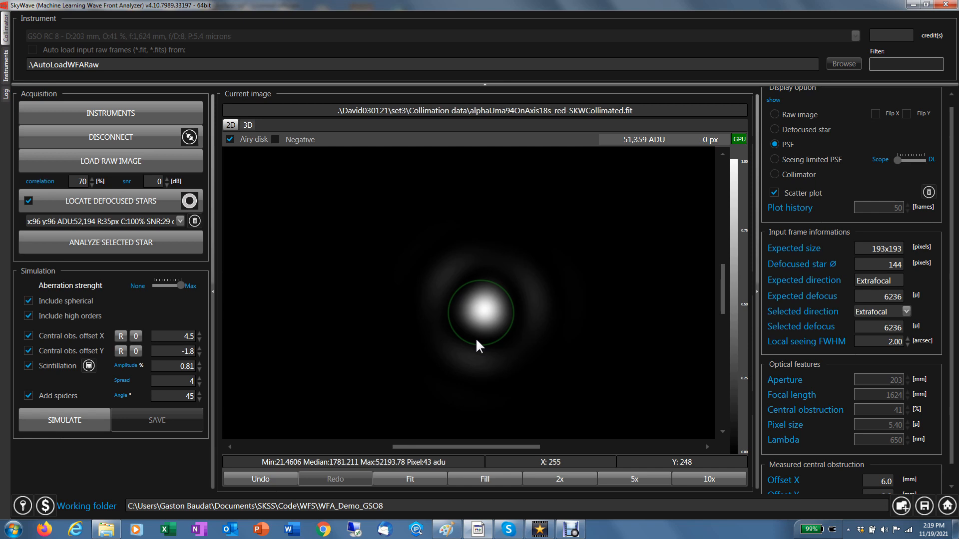
View the collimated star's seeing-limited PSF, then return to its 9.9 GOOD collimator score.
left_click(775, 159)
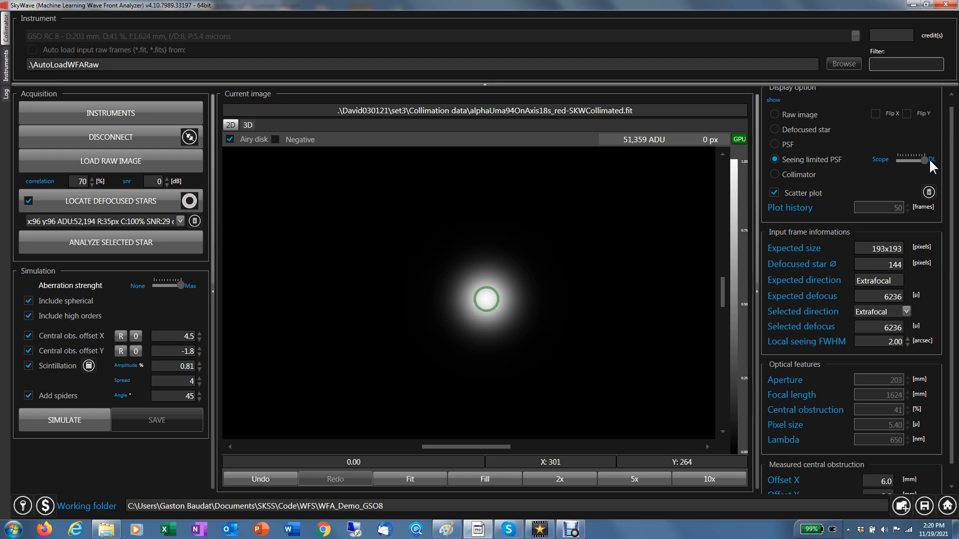
left_click(774, 174)
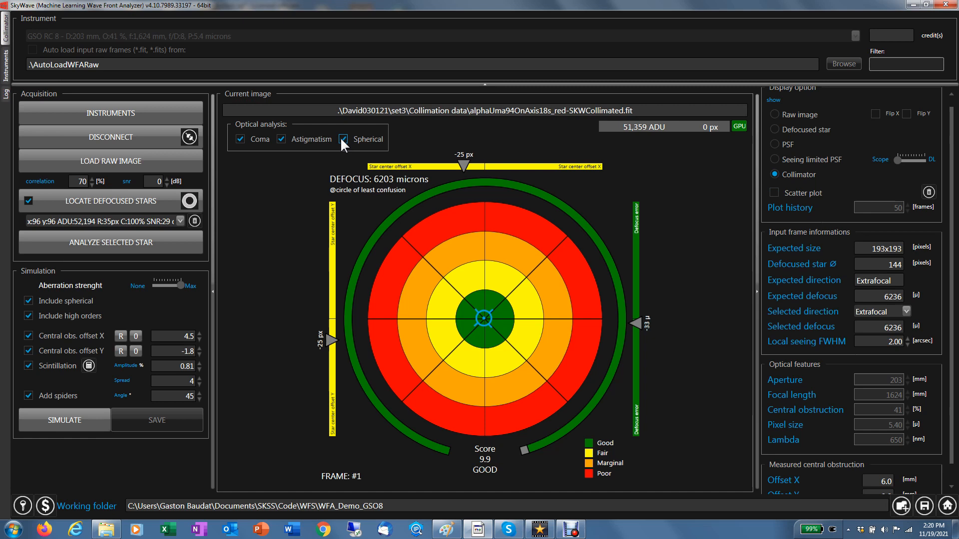
mouse_move(454, 180)
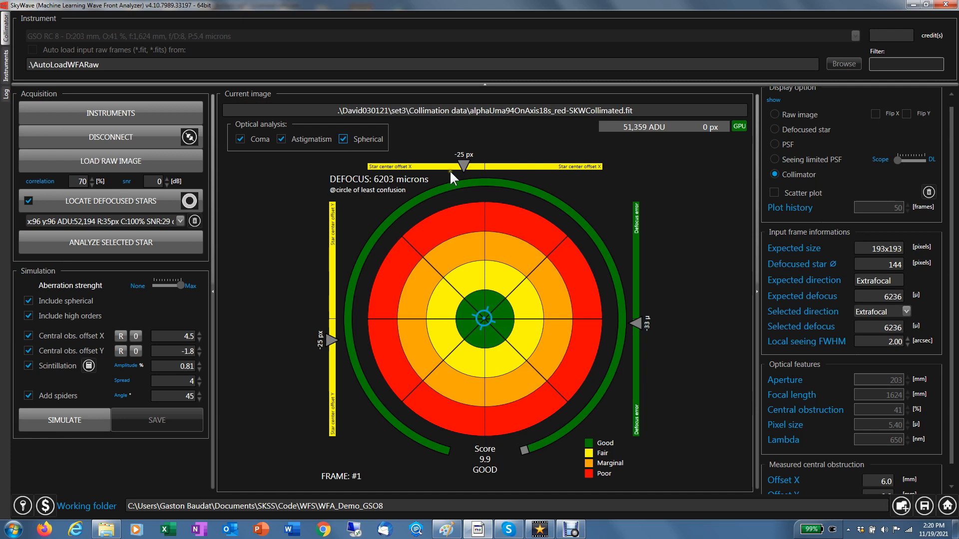
mouse_move(465, 164)
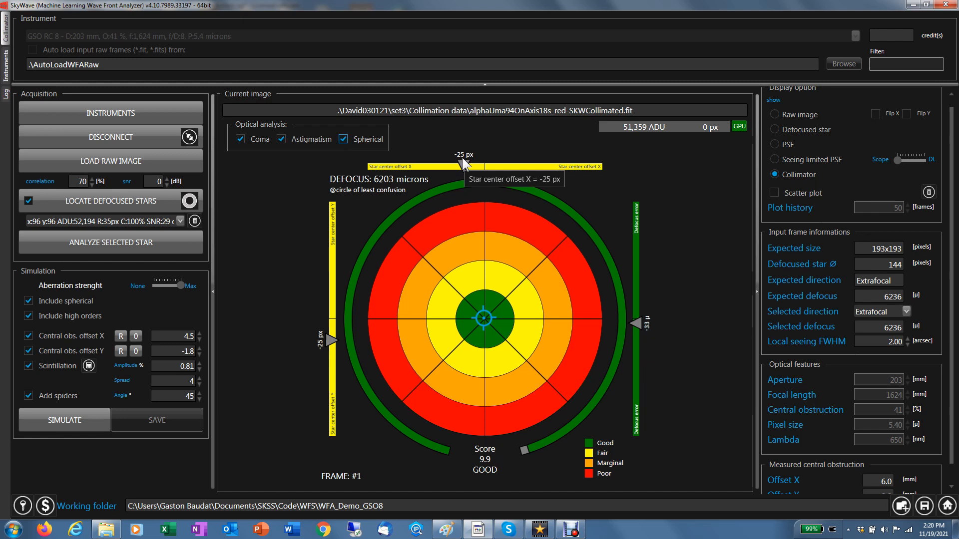
mouse_move(639, 327)
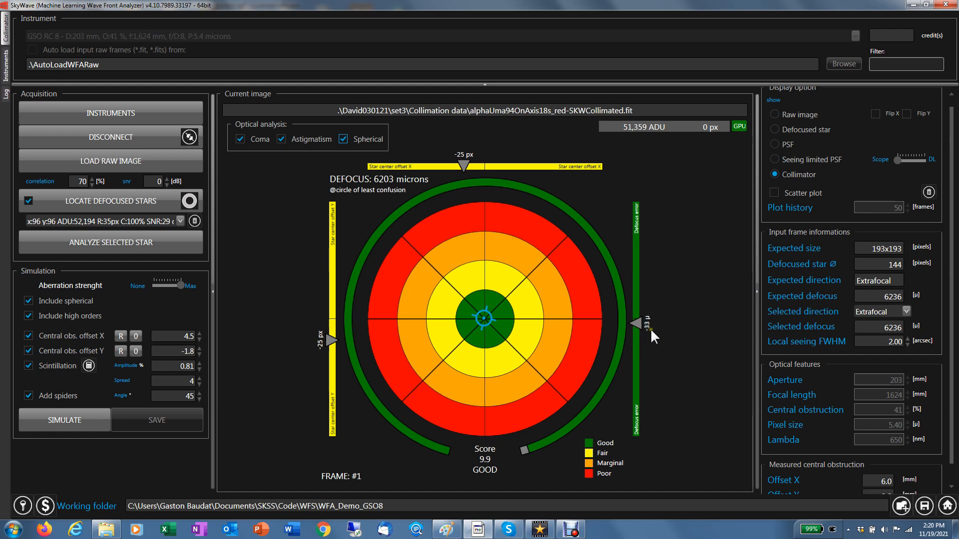
mouse_move(639, 328)
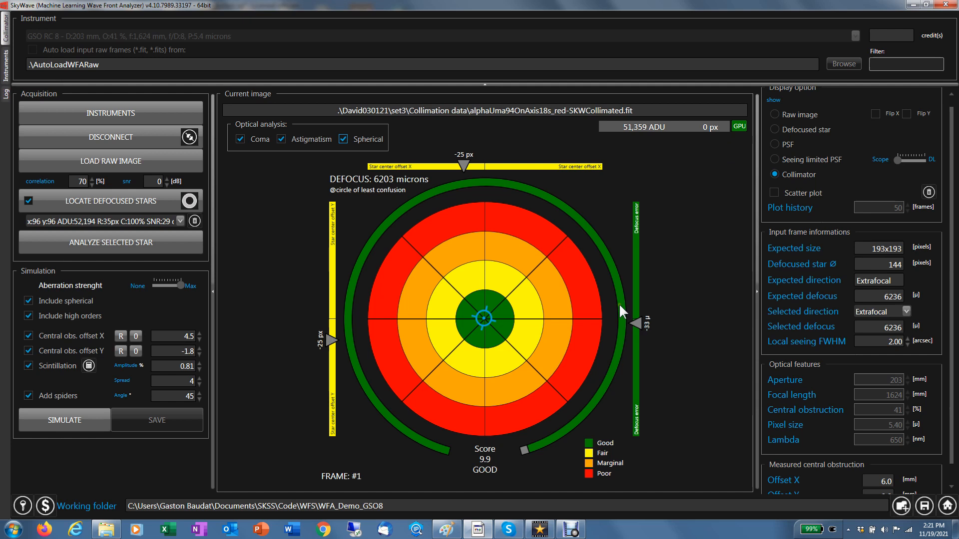
Inspect the collimated frame's defocused star, then bring up LOAD RAW IMAGE on the Collimation data folder.
left_click(774, 129)
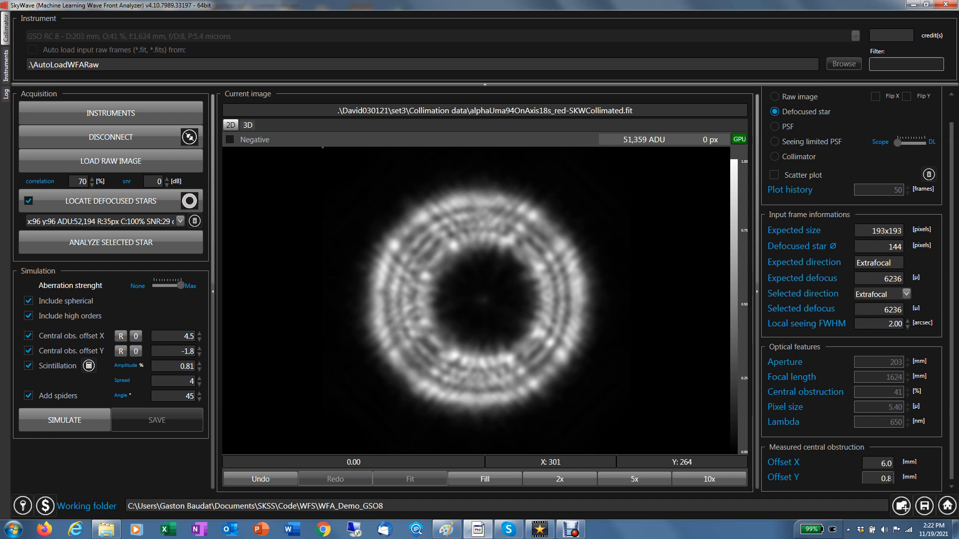
mouse_move(435, 296)
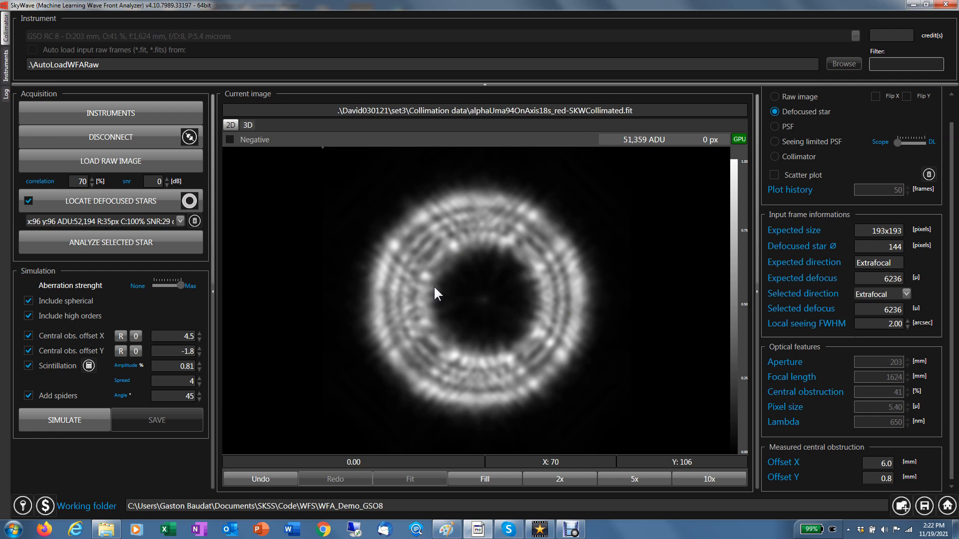
mouse_move(544, 318)
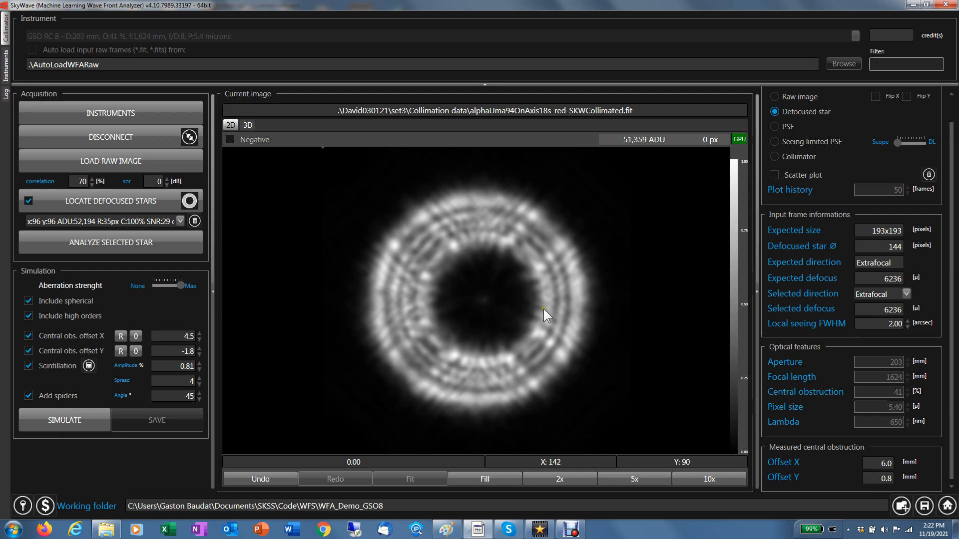
mouse_move(520, 351)
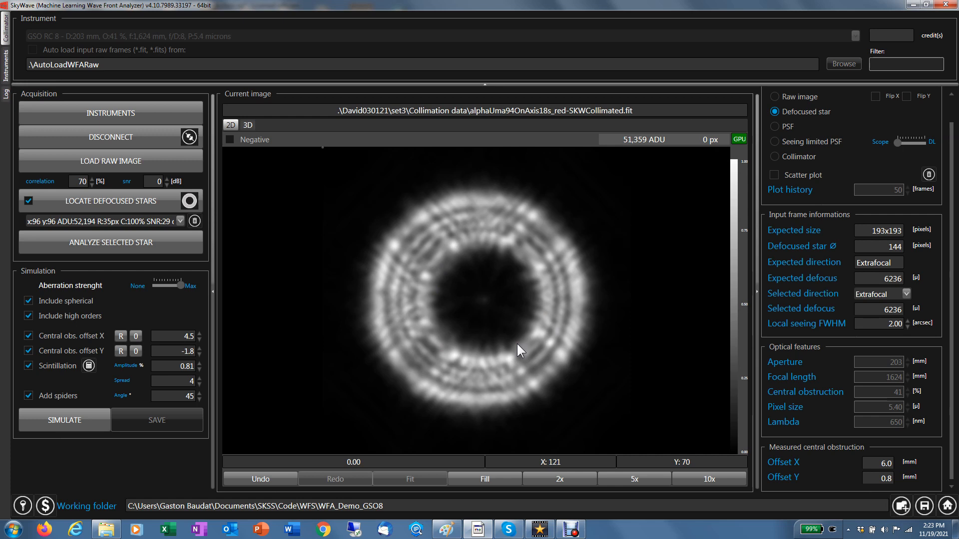
mouse_move(541, 356)
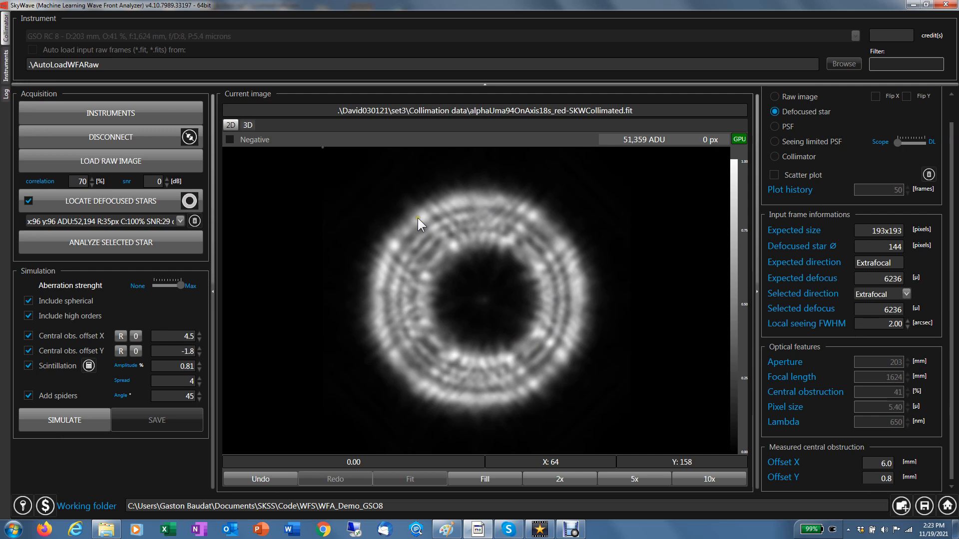
mouse_move(443, 342)
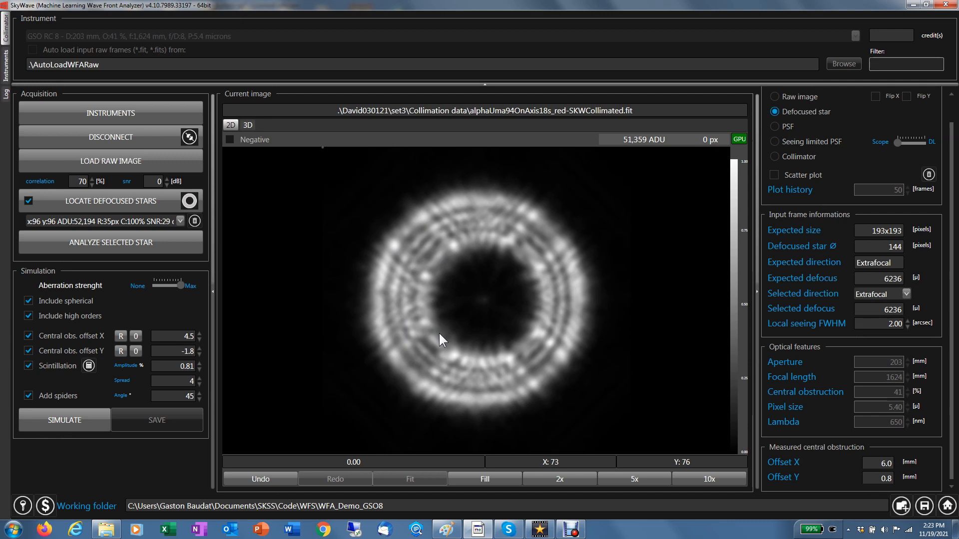
left_click(110, 161)
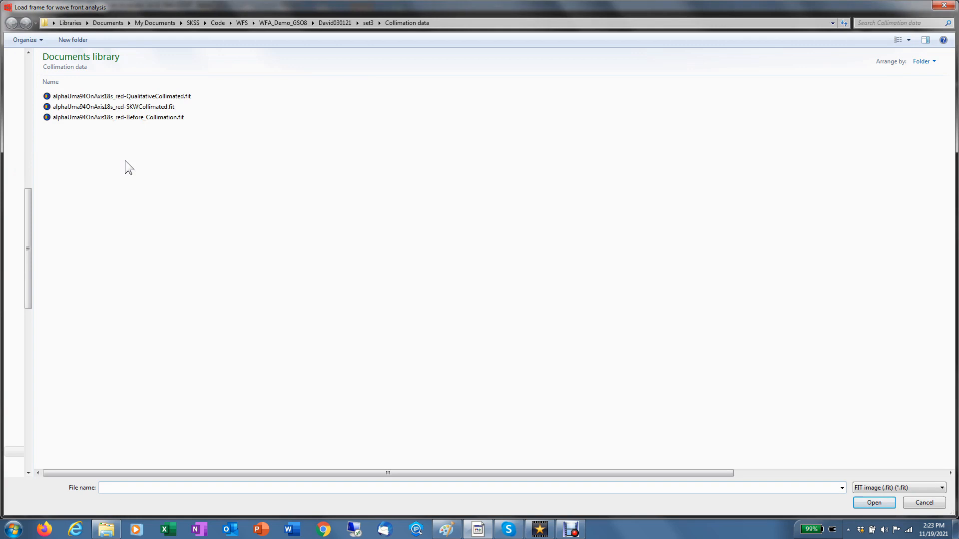
Load alphaUma94OnAxis18s_red-QualitativeCollimated.fit so its defocused double ring appears.
left_click(102, 96)
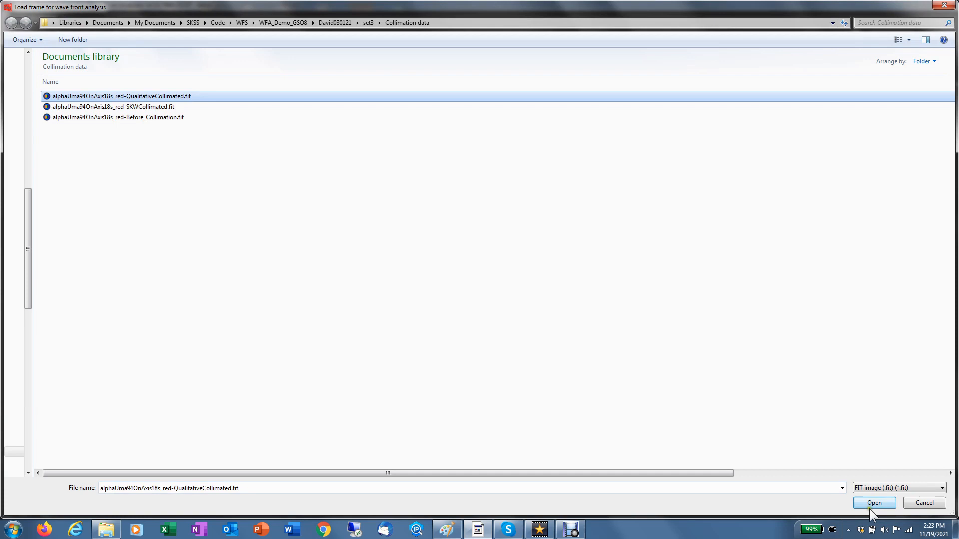
left_click(874, 502)
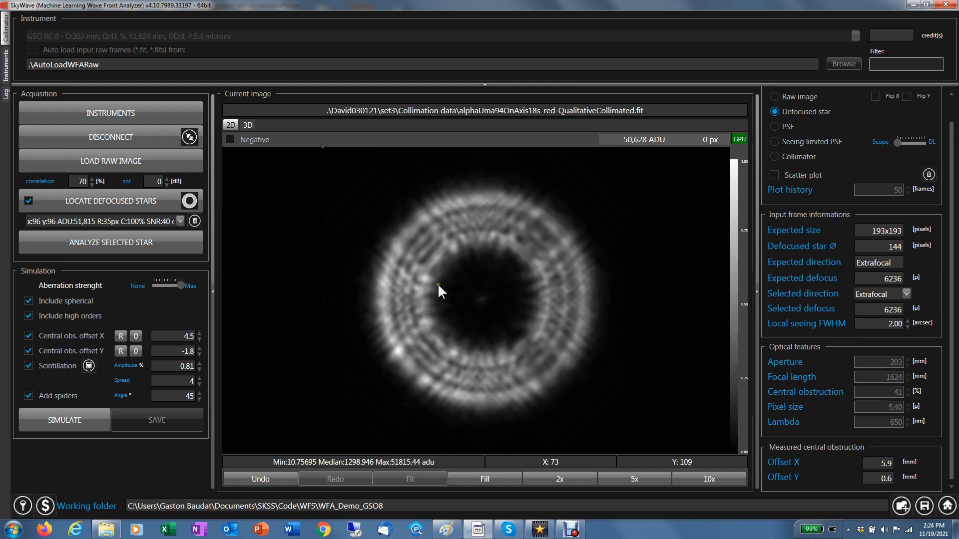
mouse_move(339, 317)
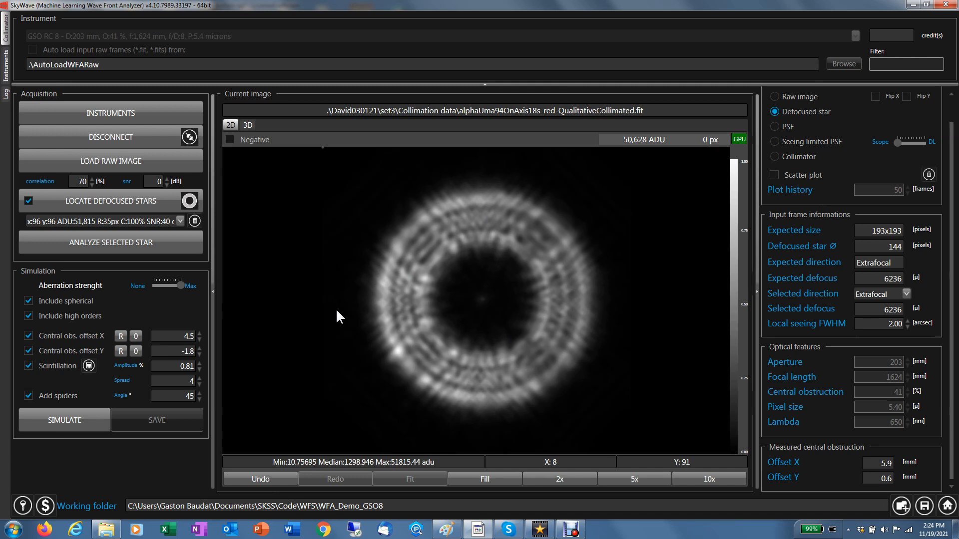
Show the qualitatively collimated star's PSF, then its seeing-limited PSF.
left_click(774, 127)
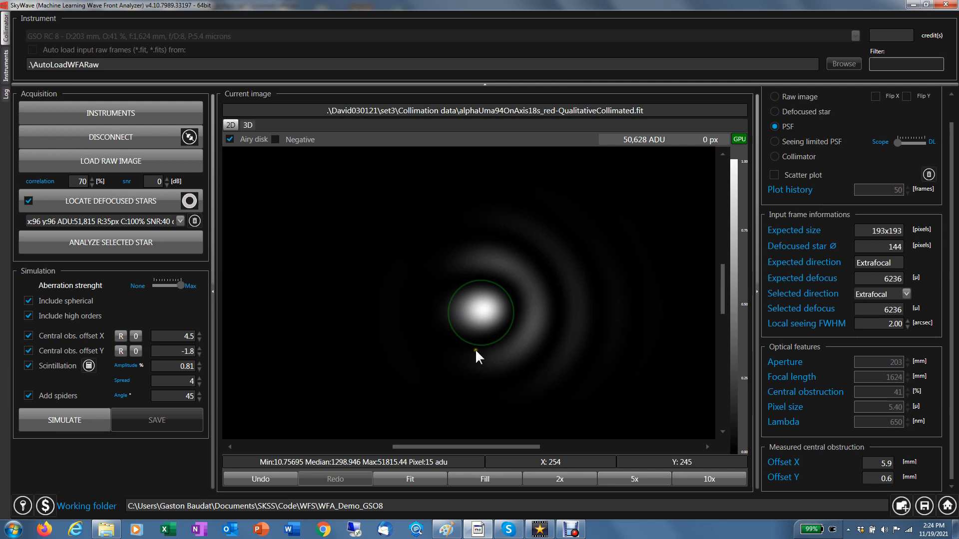
mouse_move(486, 330)
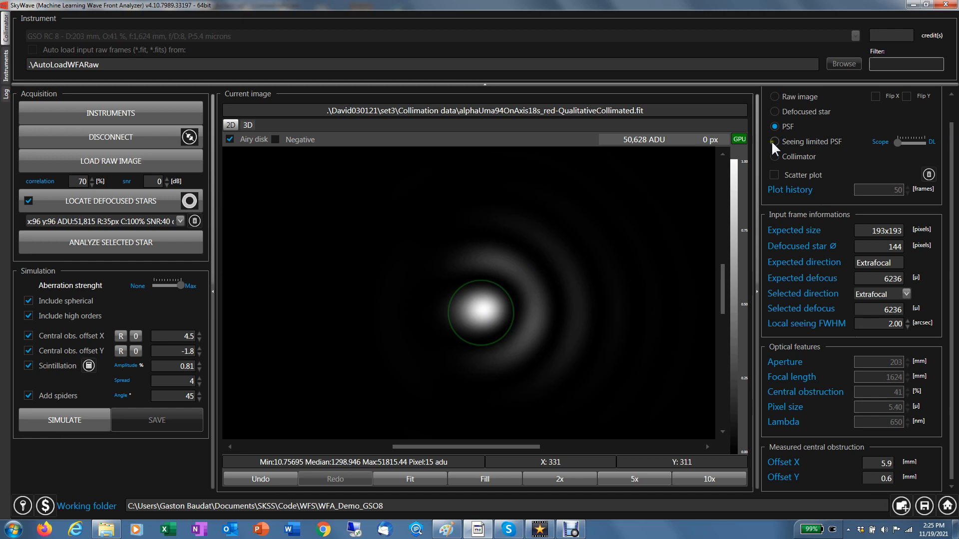
left_click(774, 142)
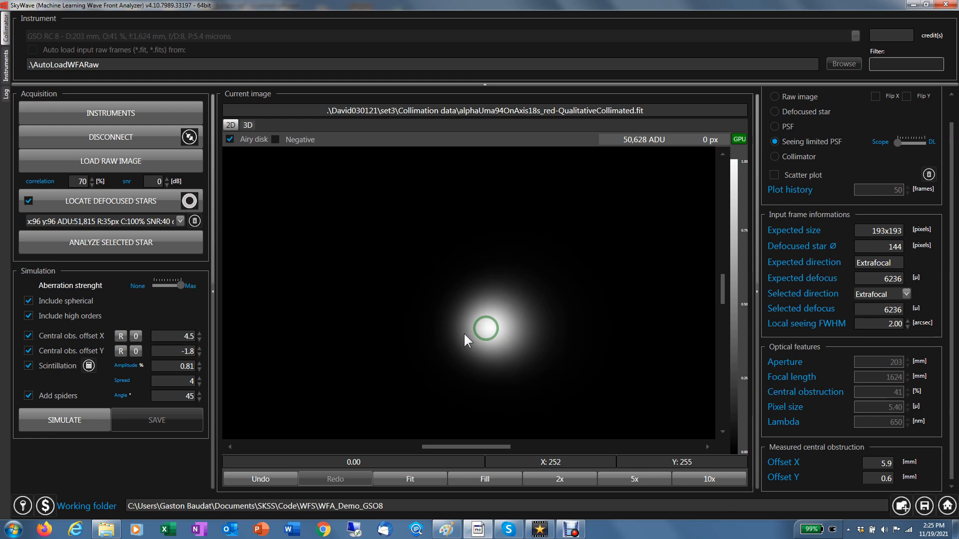
Return to the qualitatively collimated star's defocused double-ring view.
left_click(774, 112)
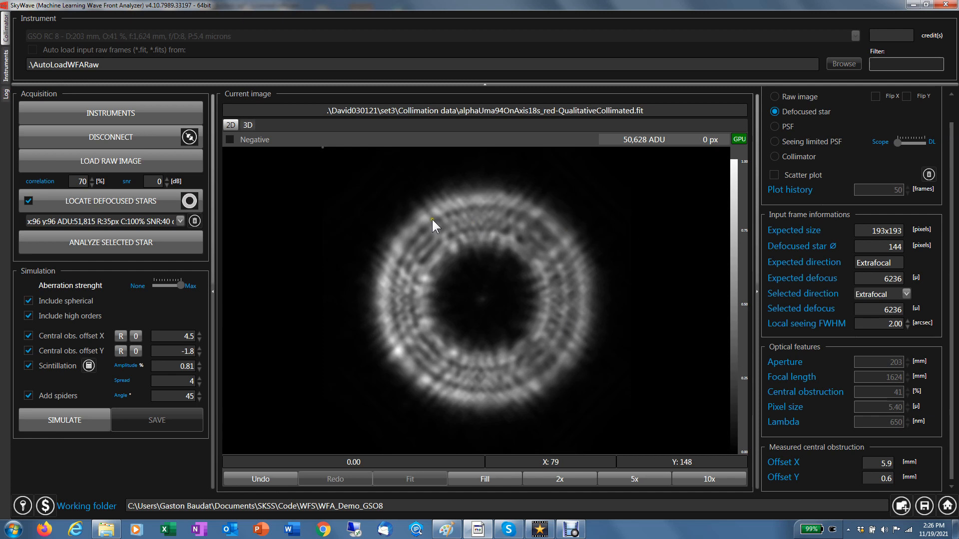
mouse_move(381, 388)
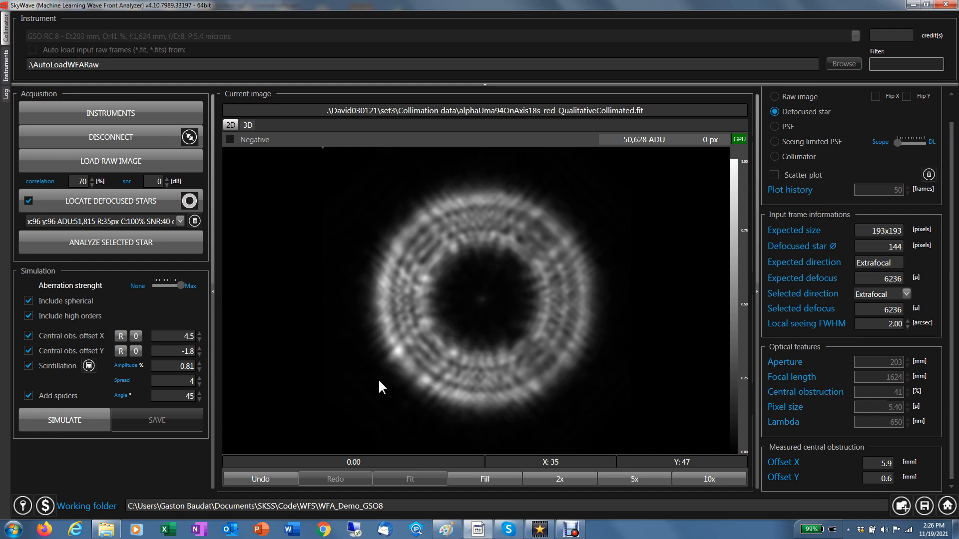
mouse_move(444, 246)
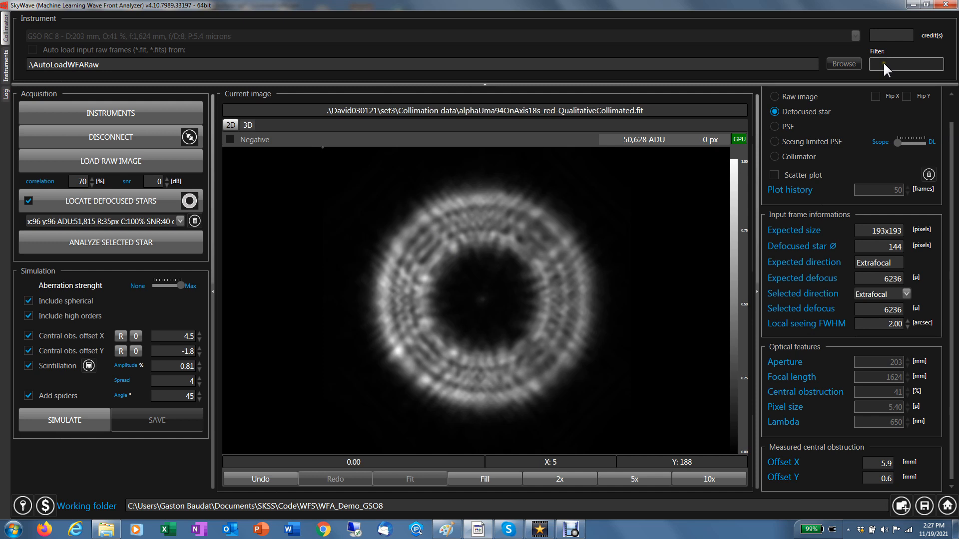
mouse_move(372, 208)
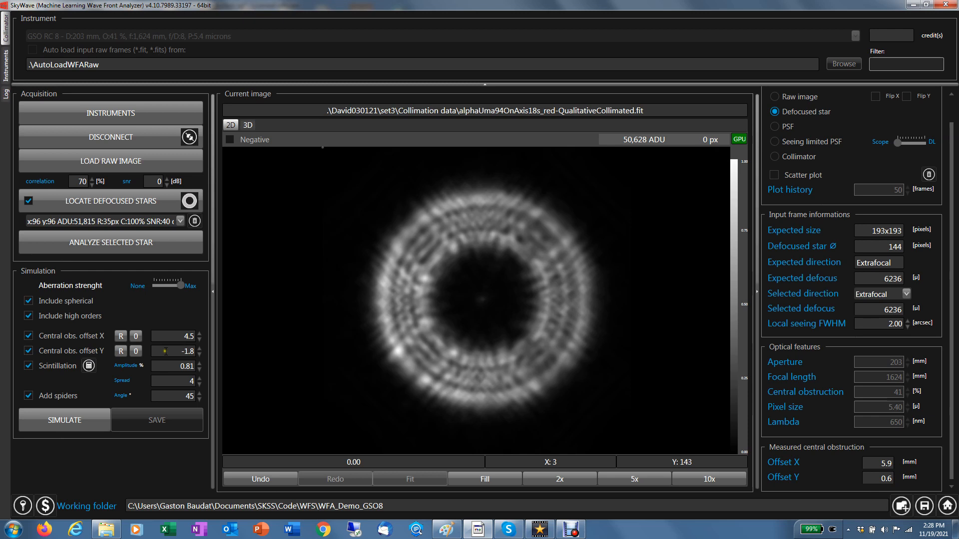
Simulate a randomly aberrated star and view its collimator target scoring 4.8 MARGINAL.
left_click(64, 420)
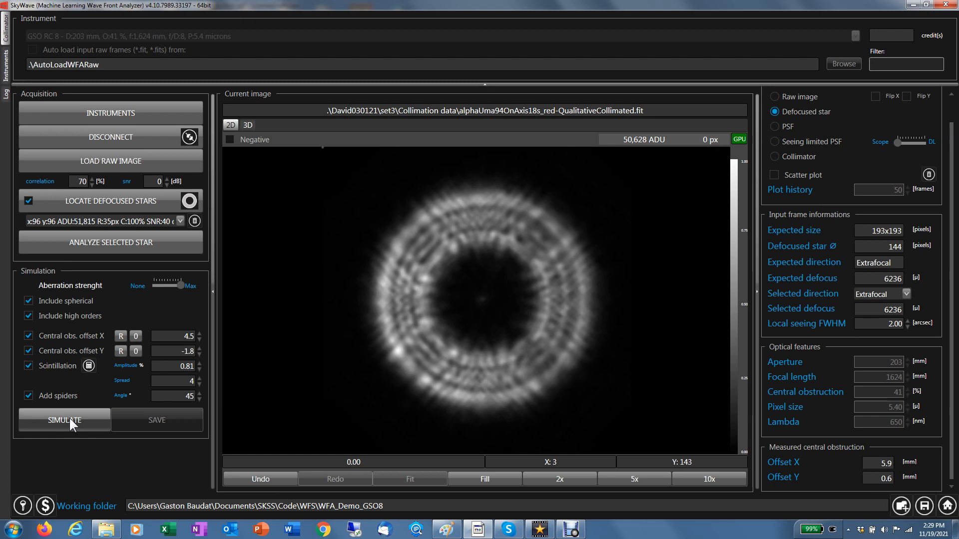
left_click(774, 127)
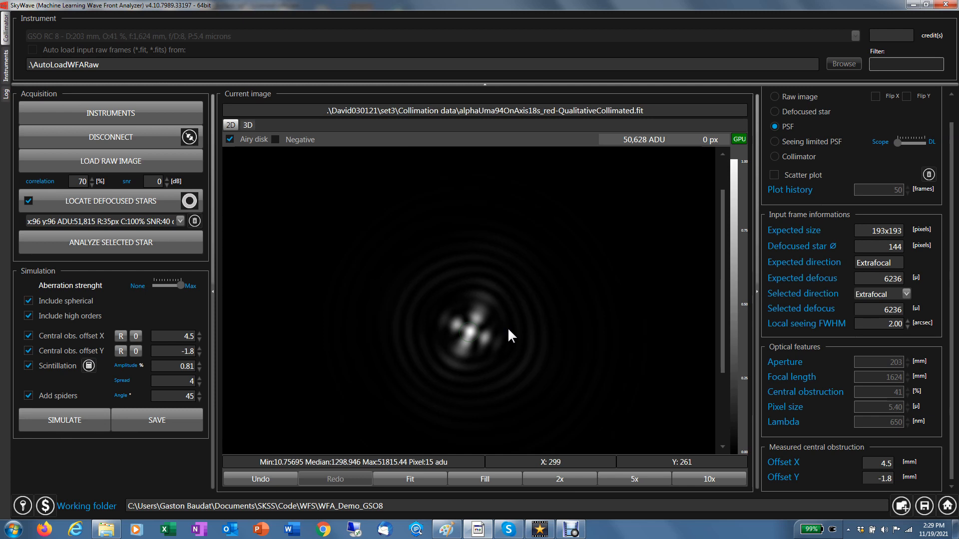
left_click(773, 156)
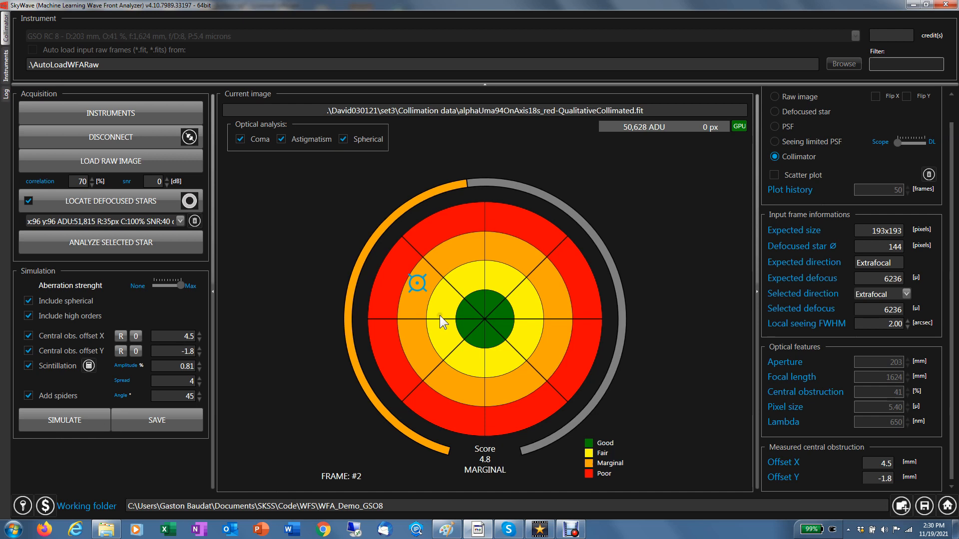
Toggle Include spherical off and on, drop the spider vanes, and simulate with scintillation amplitude 4.00.
left_click(344, 138)
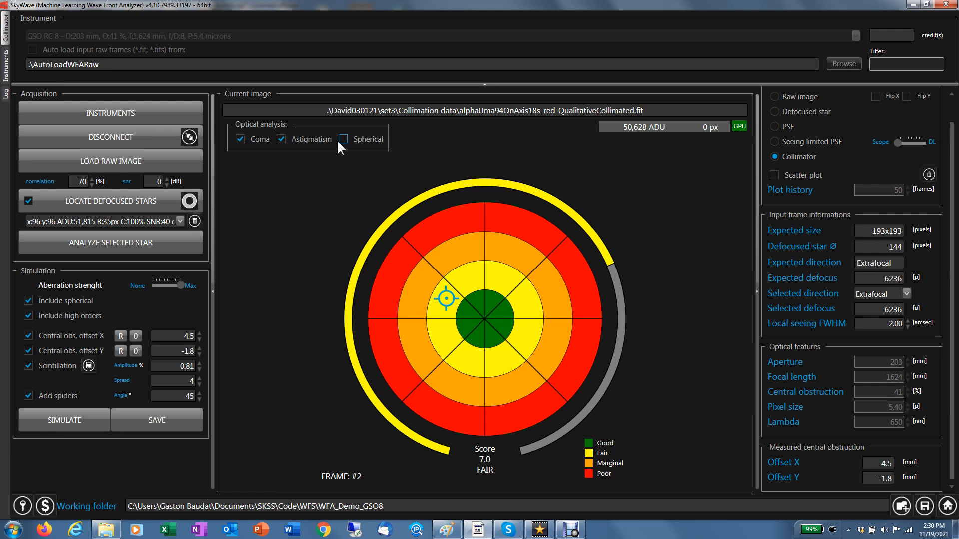
left_click(240, 139)
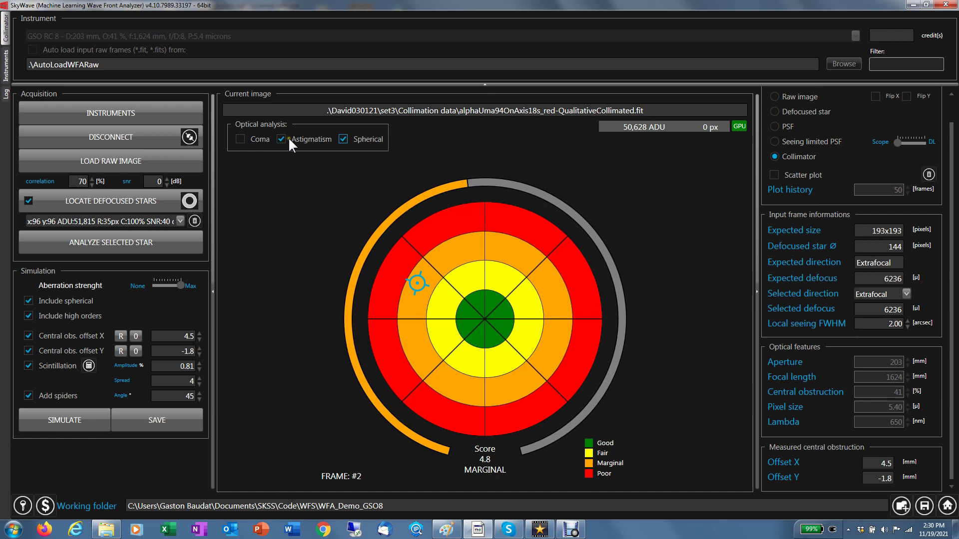
left_click(773, 142)
type("4")
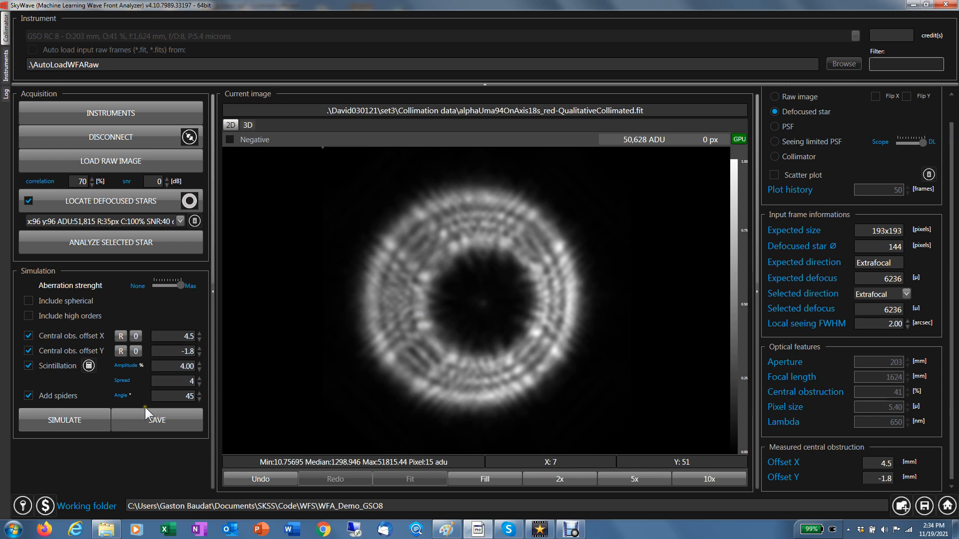
left_click(27, 396)
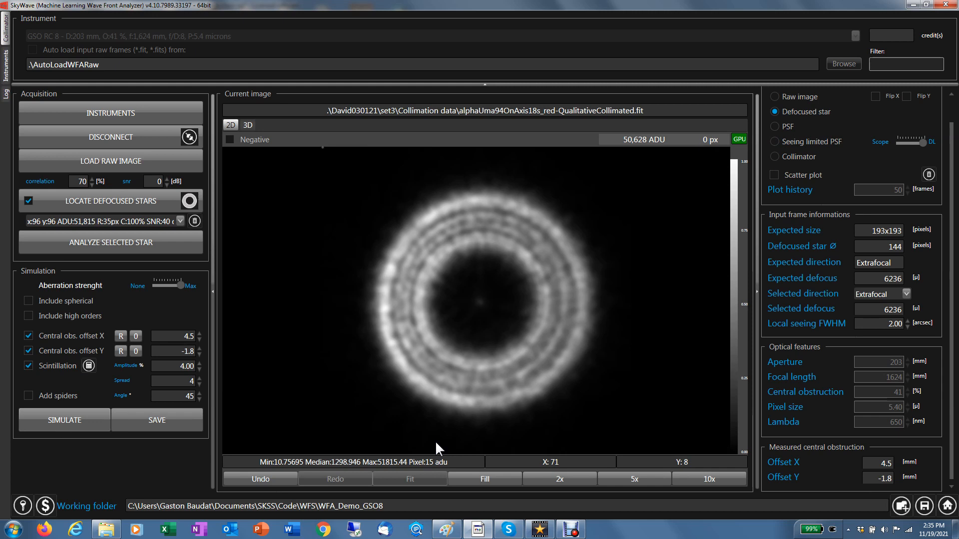